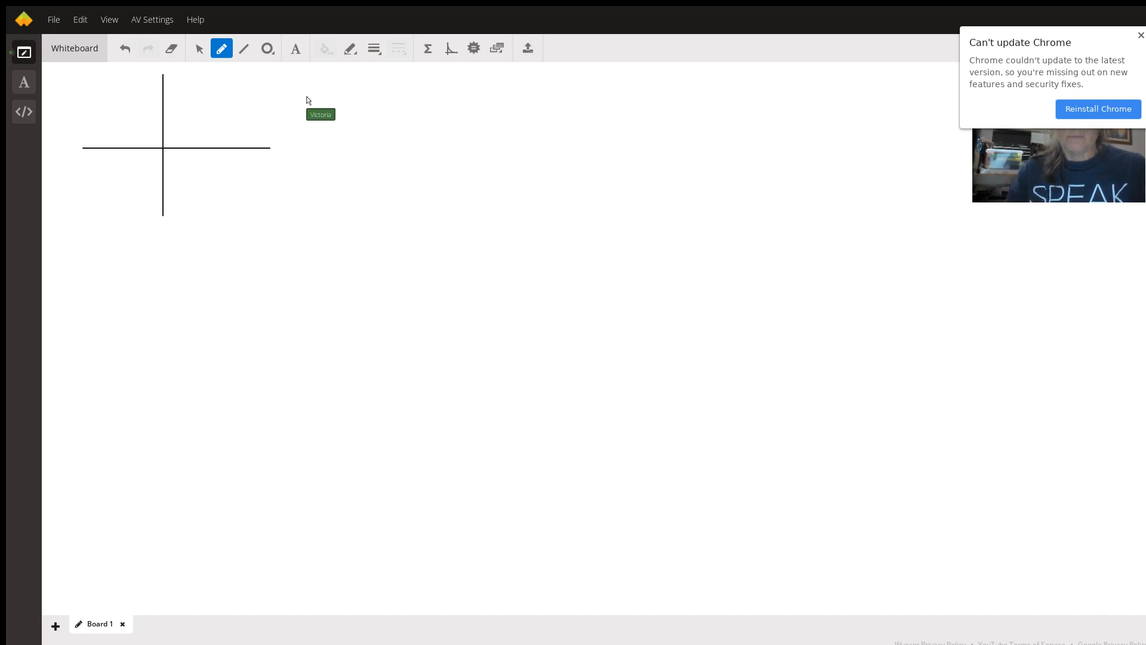
Type tan(x) = -1/2 and tan(x) = sin(x)/cos(x) beside the axes.
type("tan(")
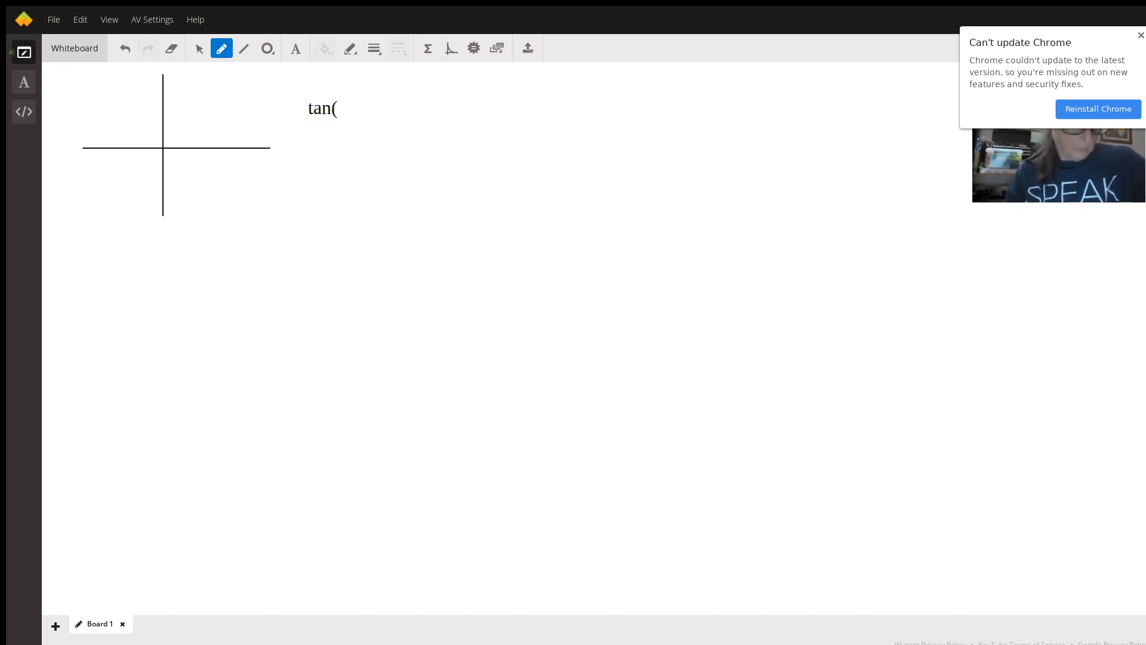
type("x) = -")
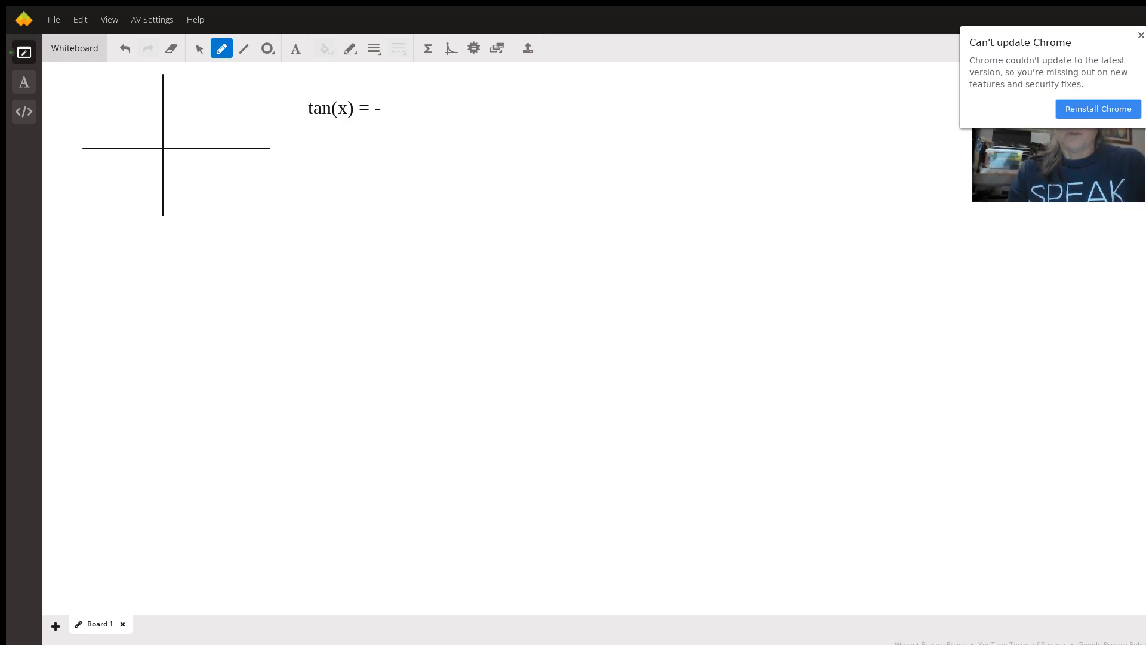
type("1/2")
type("tan")
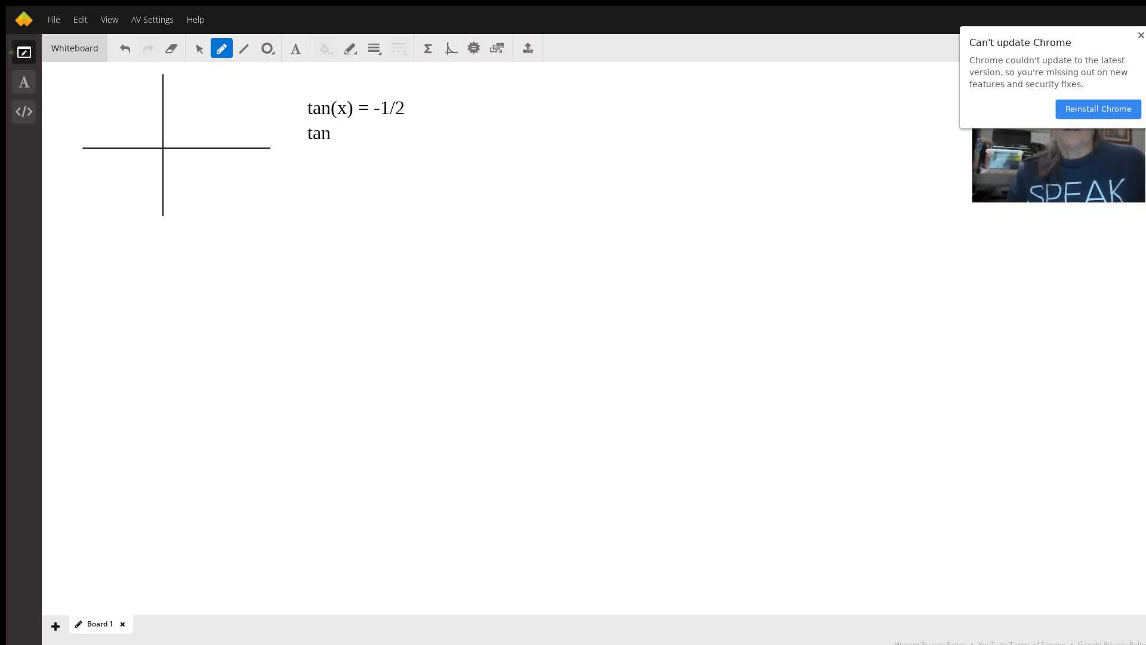
type("(x) =")
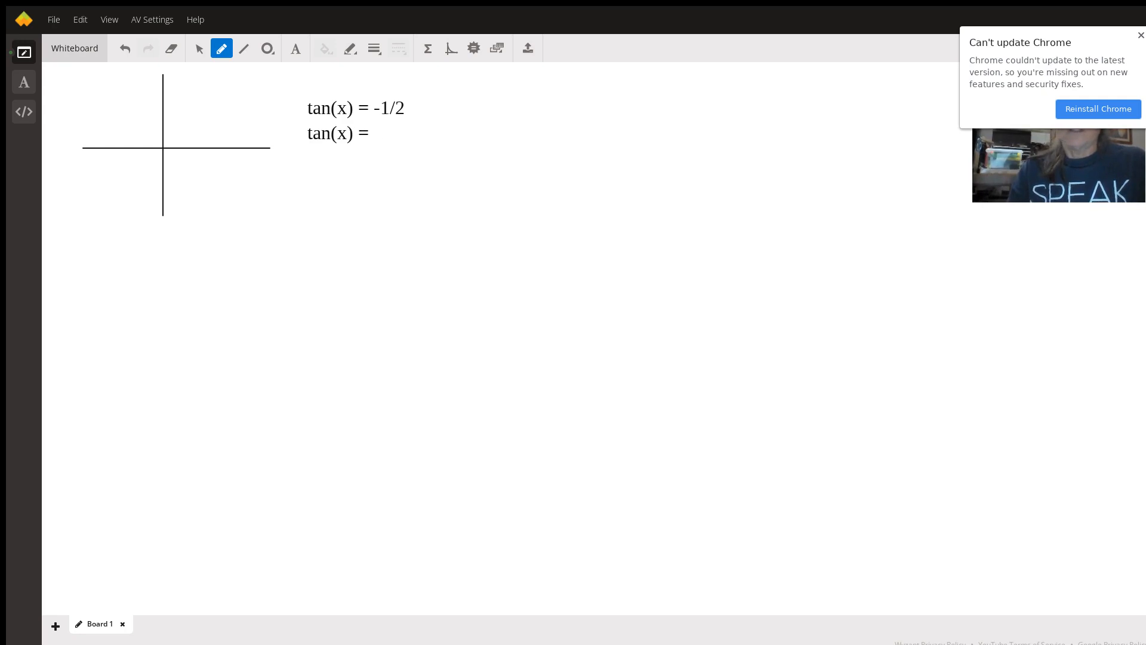
type("sin(x)/")
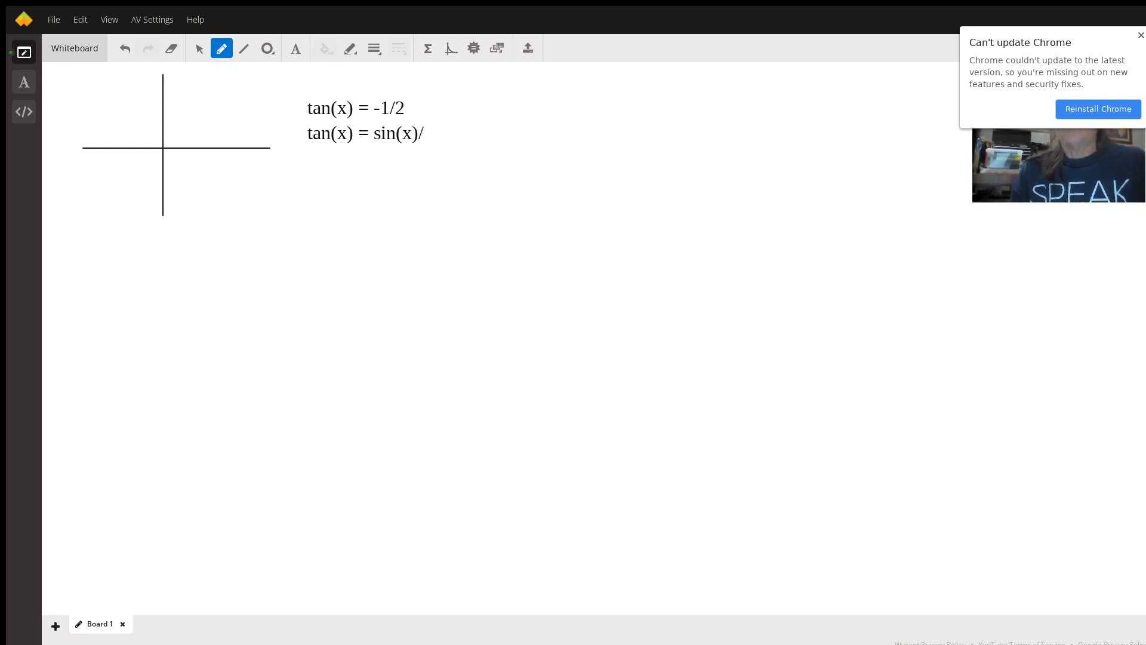
type("cos(x)")
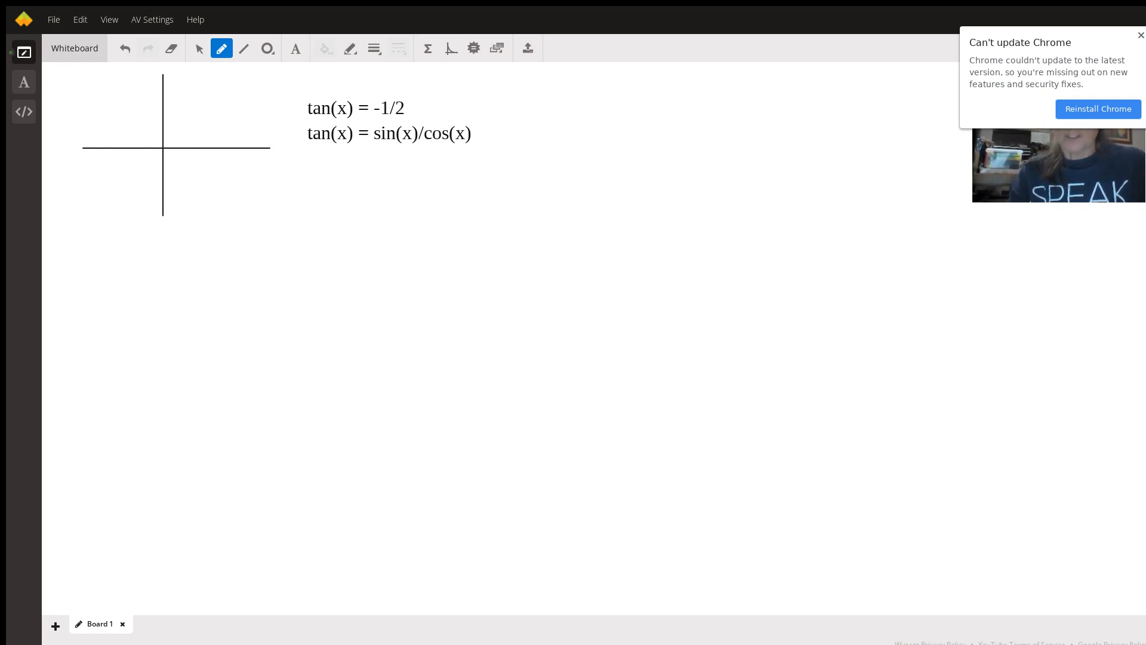
Type y-coord over x-coord beneath the tan(x) identity.
type("y-c")
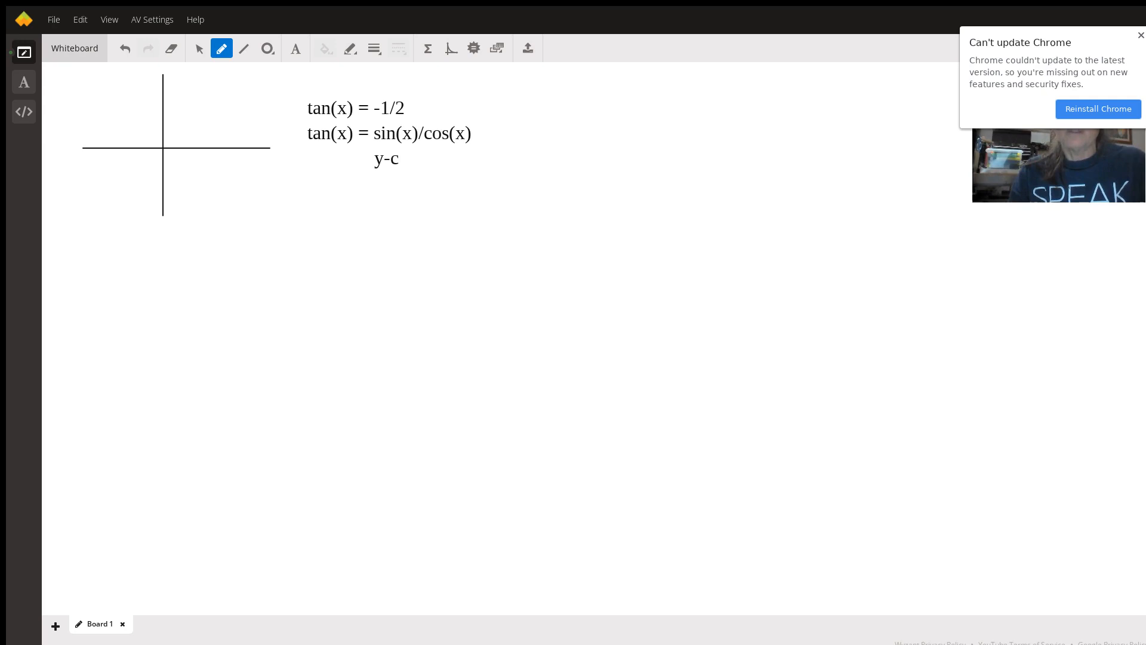
type("oi")
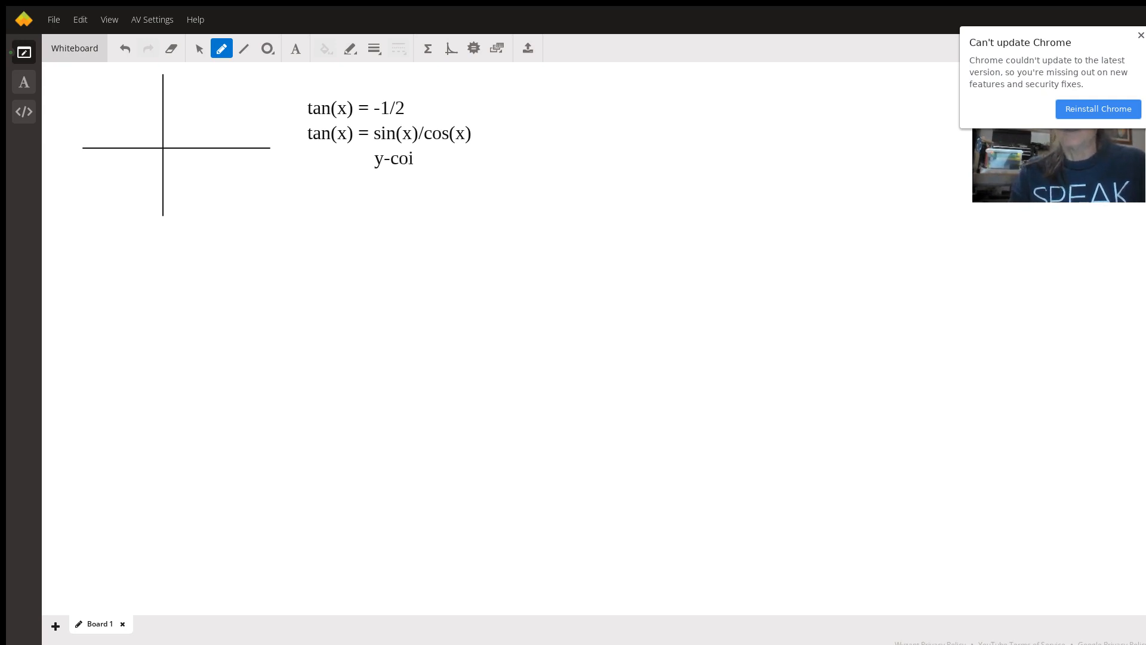
type("rd /")
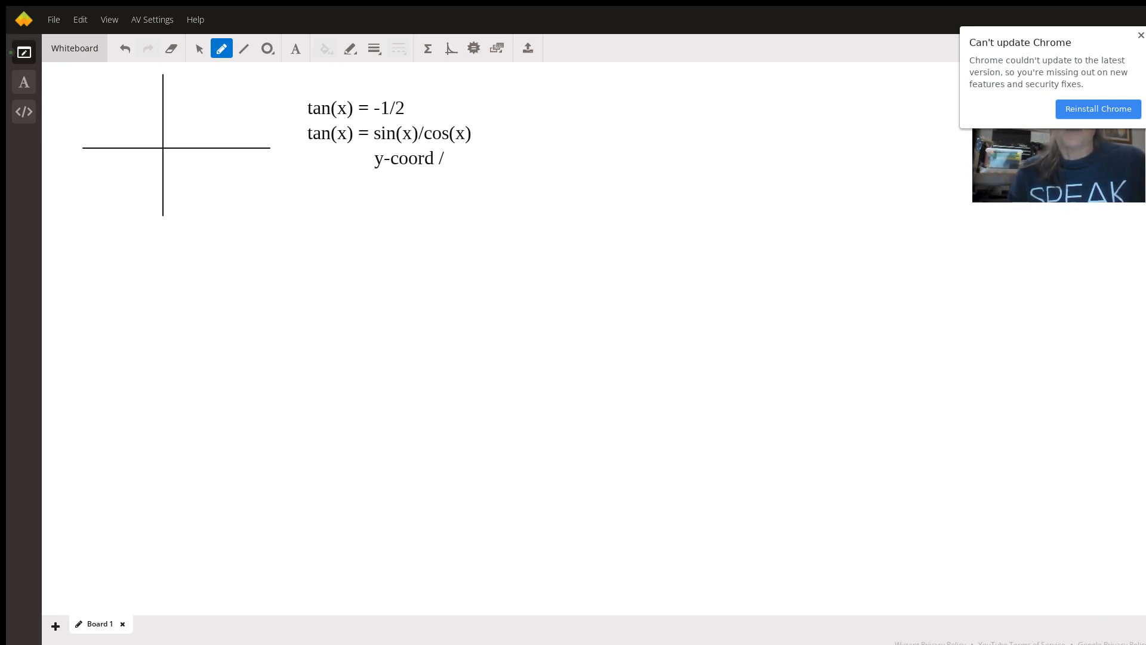
type("x-coord")
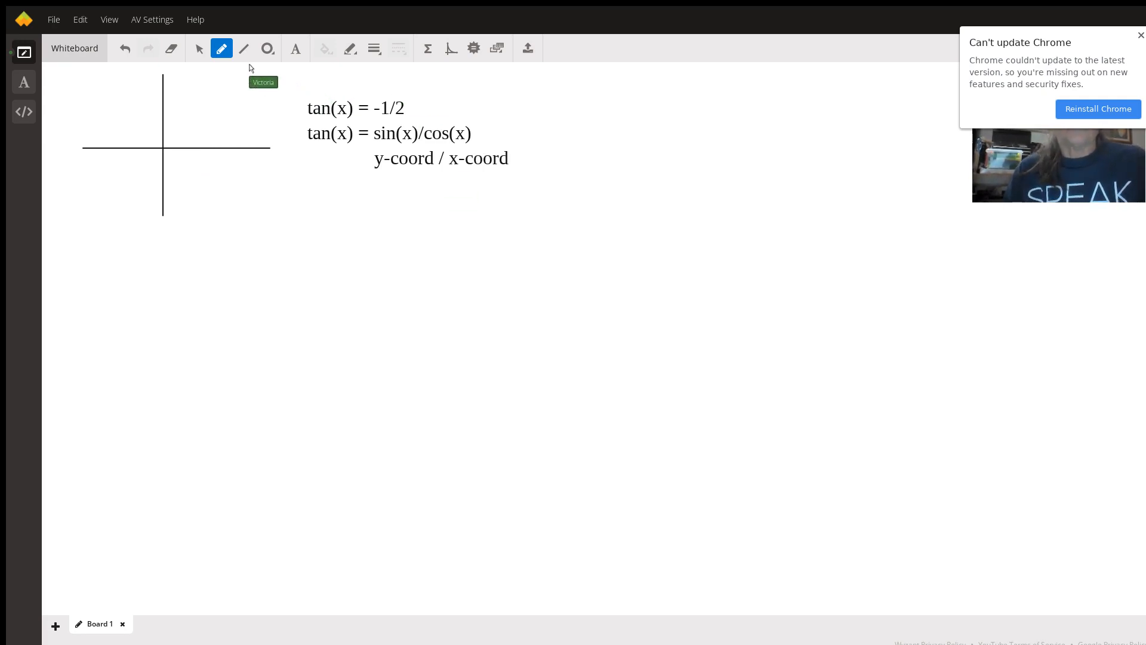
mouse_move(165, 154)
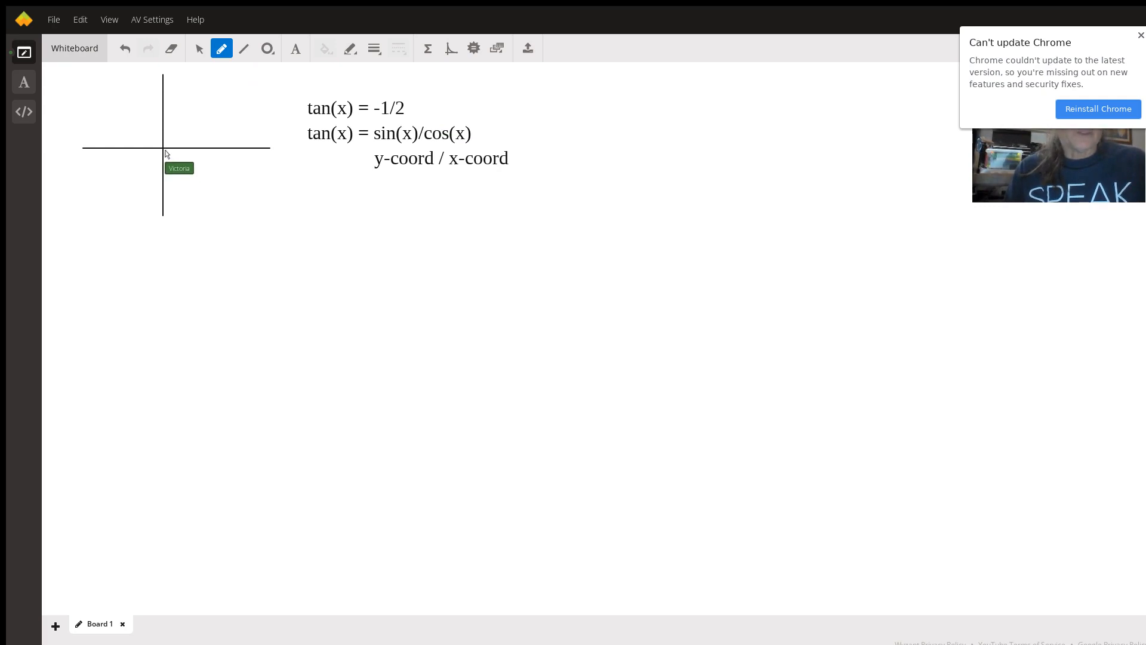
mouse_move(203, 96)
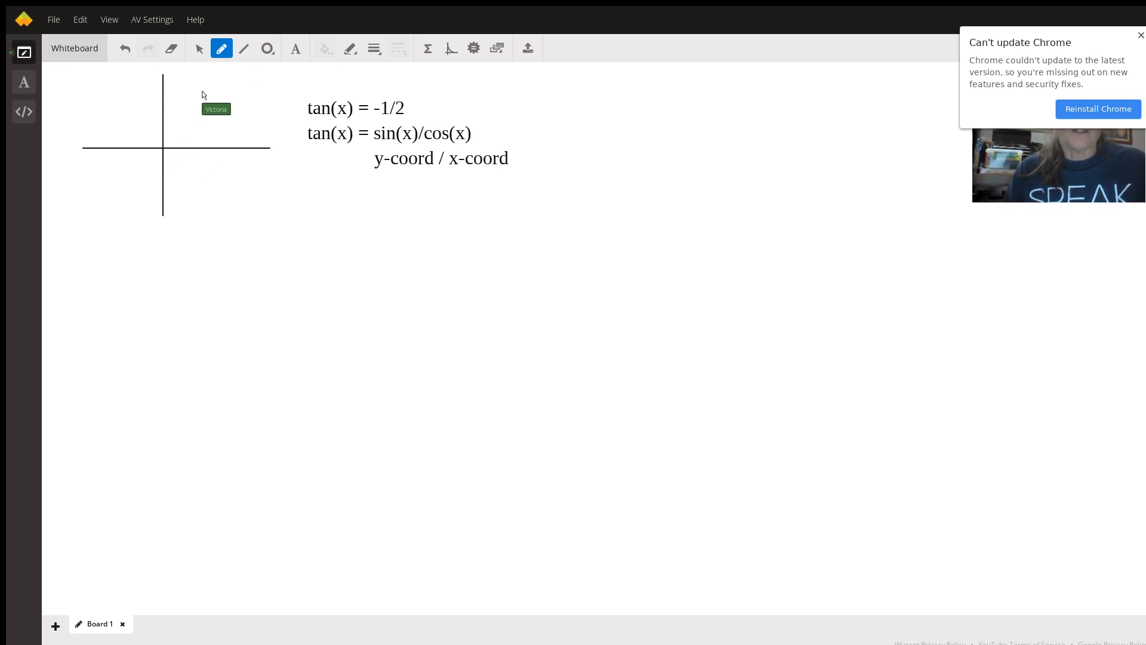
mouse_move(165, 152)
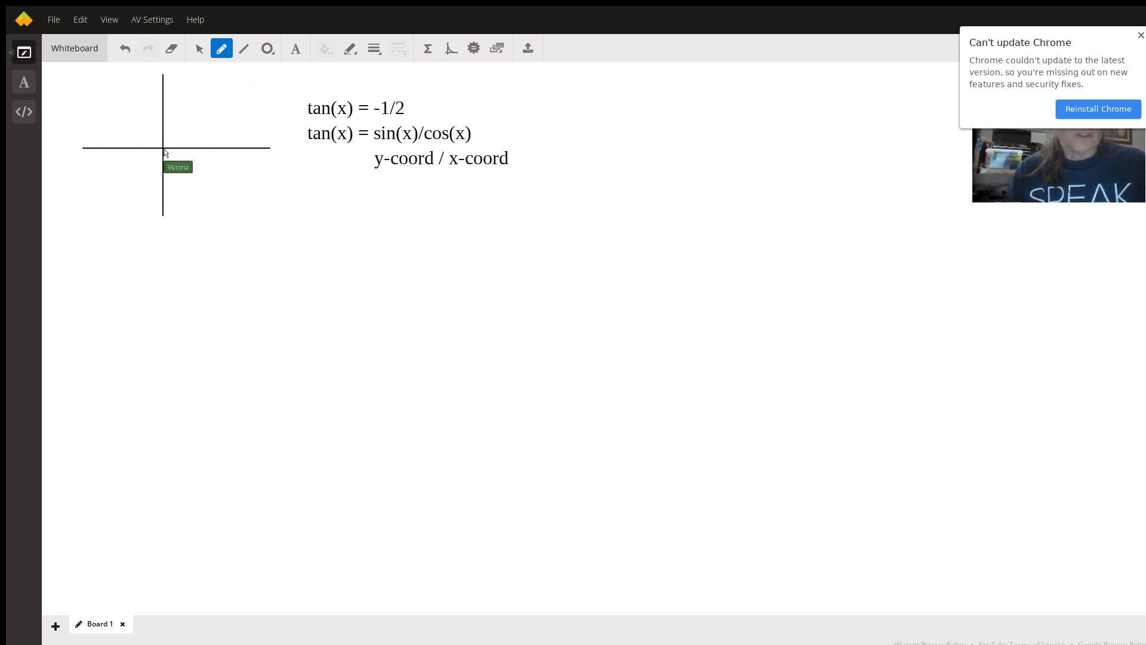
mouse_move(240, 152)
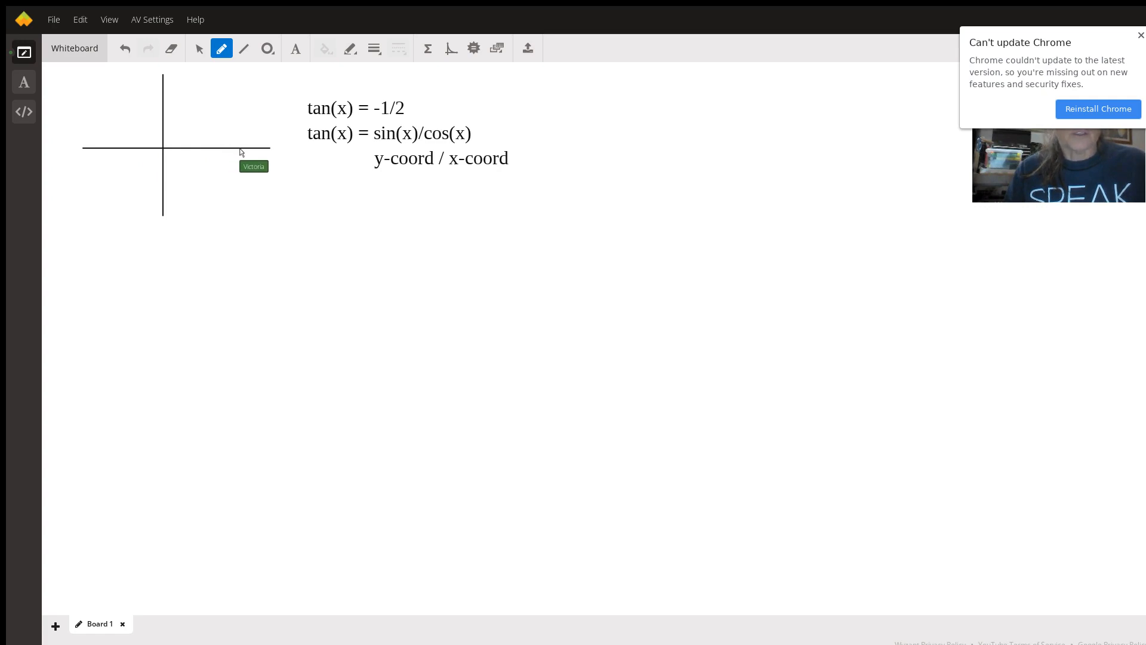
Sketch the blue reference right triangle in the fourth quadrant below the x-axis.
left_click_drag(163, 149, 243, 149)
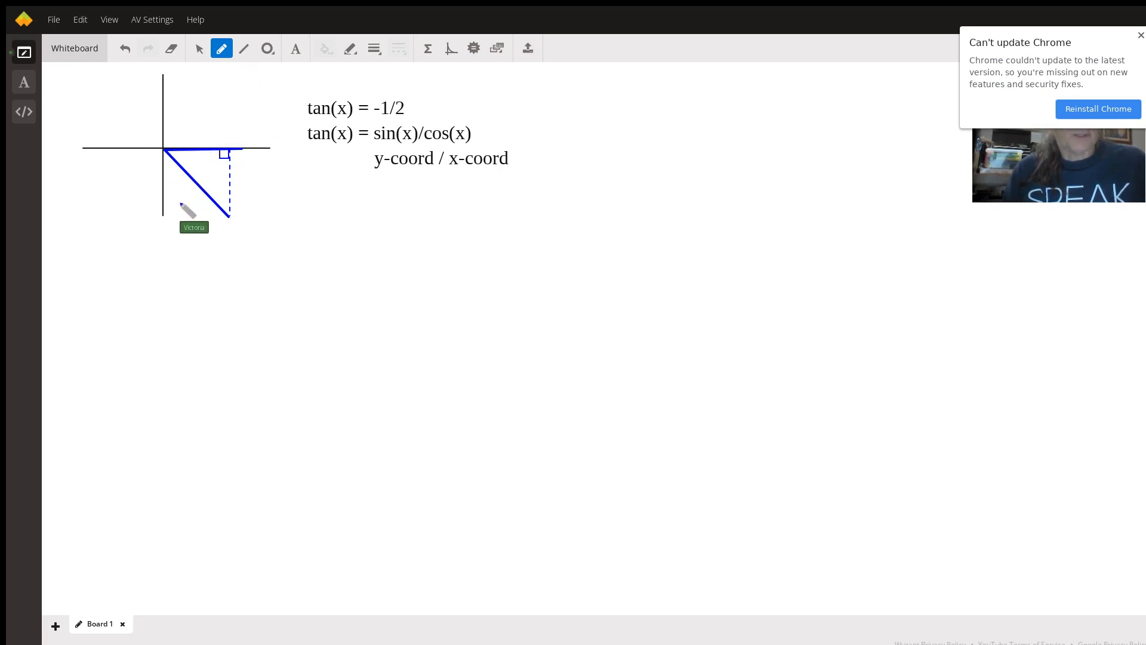
Handwrite -1/2 = 1/-2 beside tan(x) and label the opposite side -1.
left_click_drag(180, 197, 204, 208)
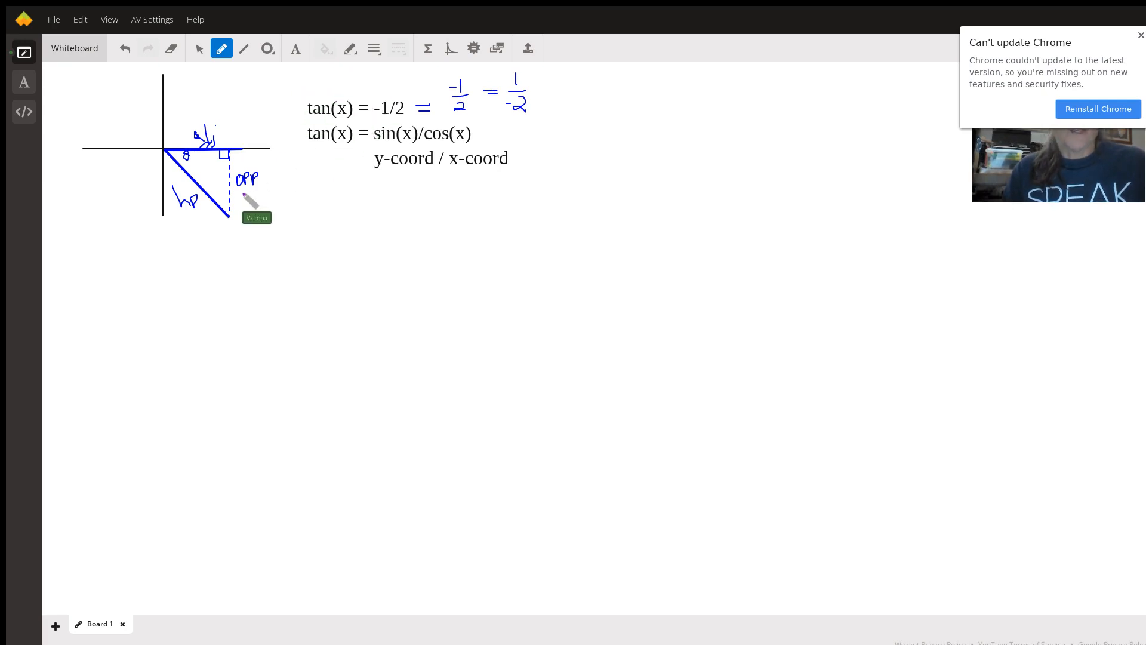
left_click_drag(241, 186, 251, 200)
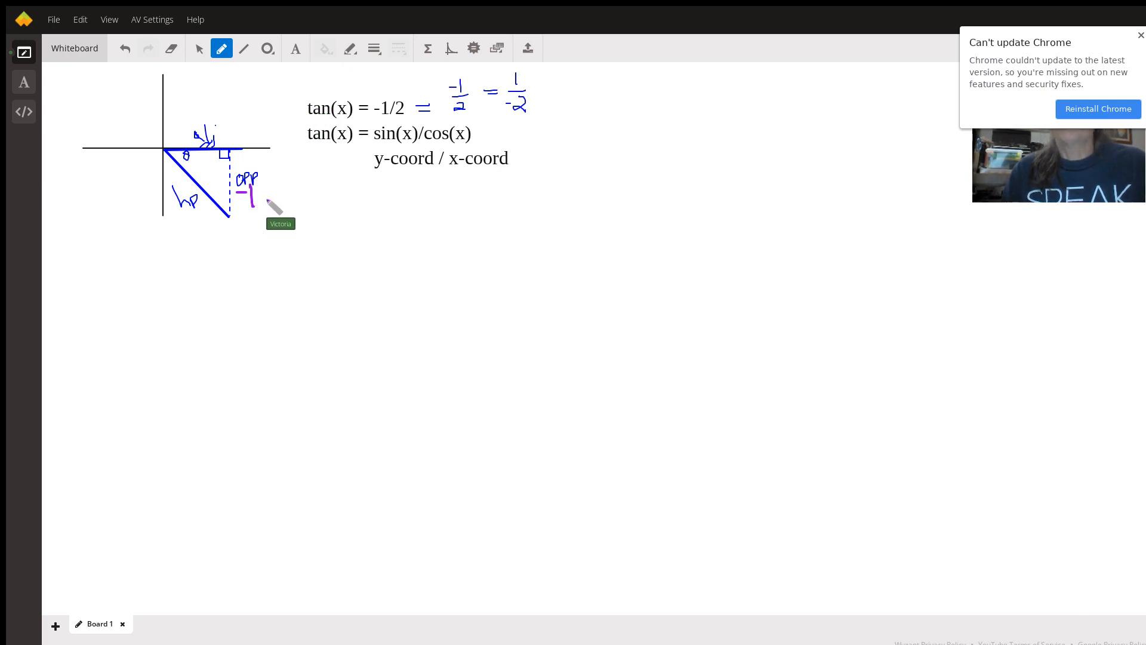
mouse_move(300, 110)
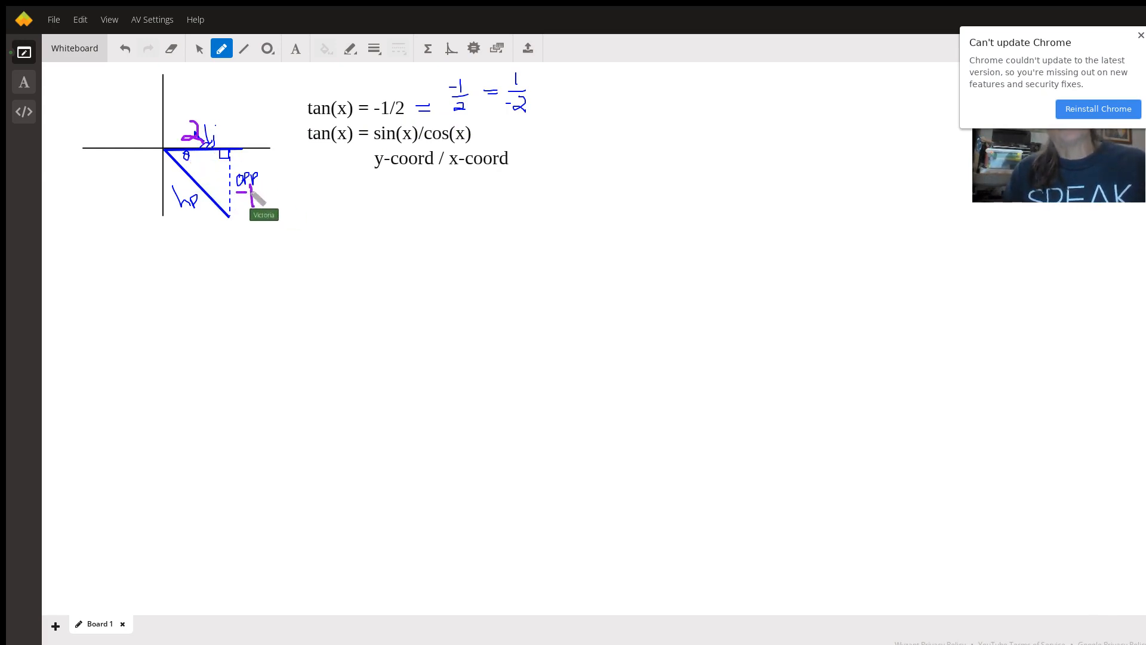
mouse_move(275, 169)
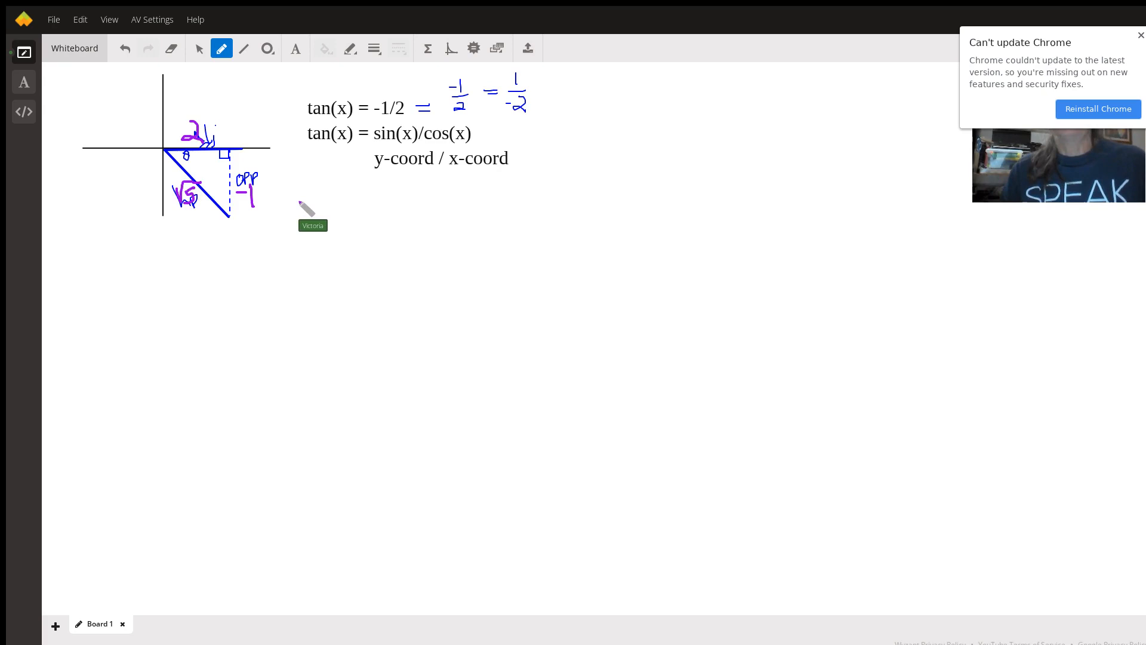
mouse_move(324, 204)
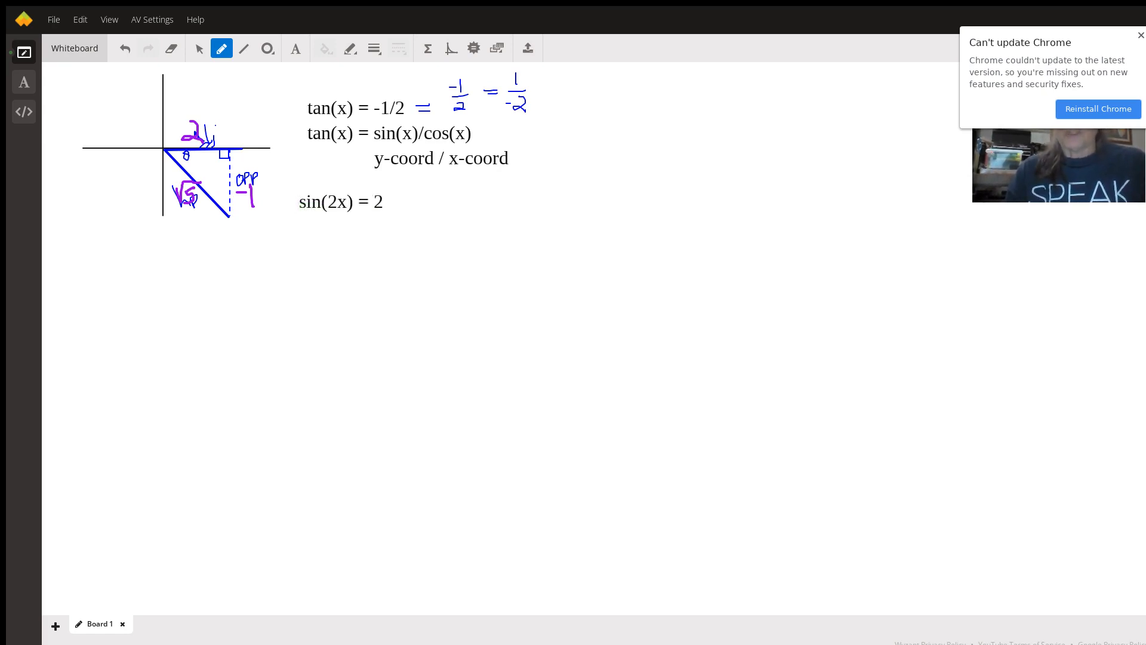
Type cos(2x) = [cos(x)]^2 - [sin(x)]^2 below the sin(2x) line.
type("sin(x)cos(x")
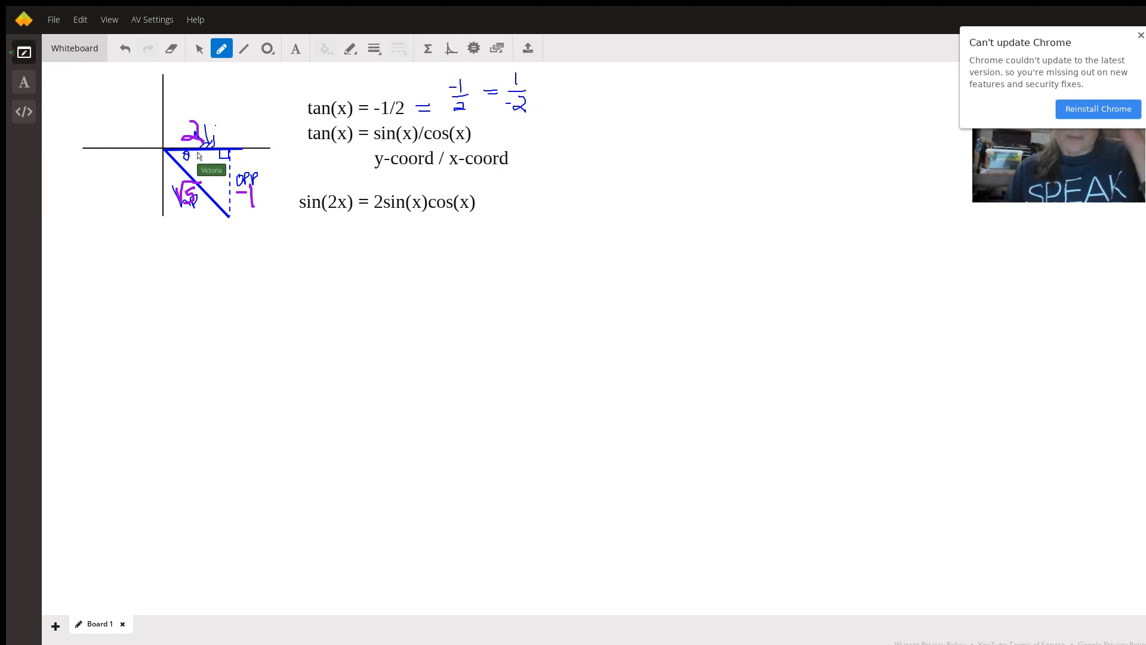
mouse_move(374, 172)
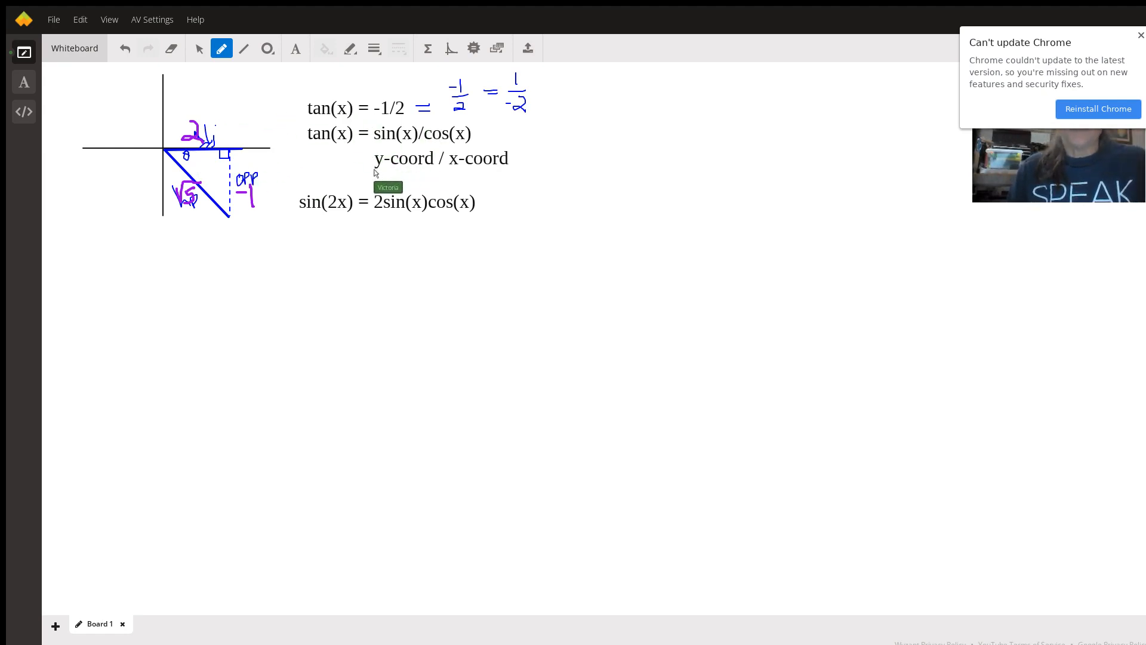
mouse_move(396, 233)
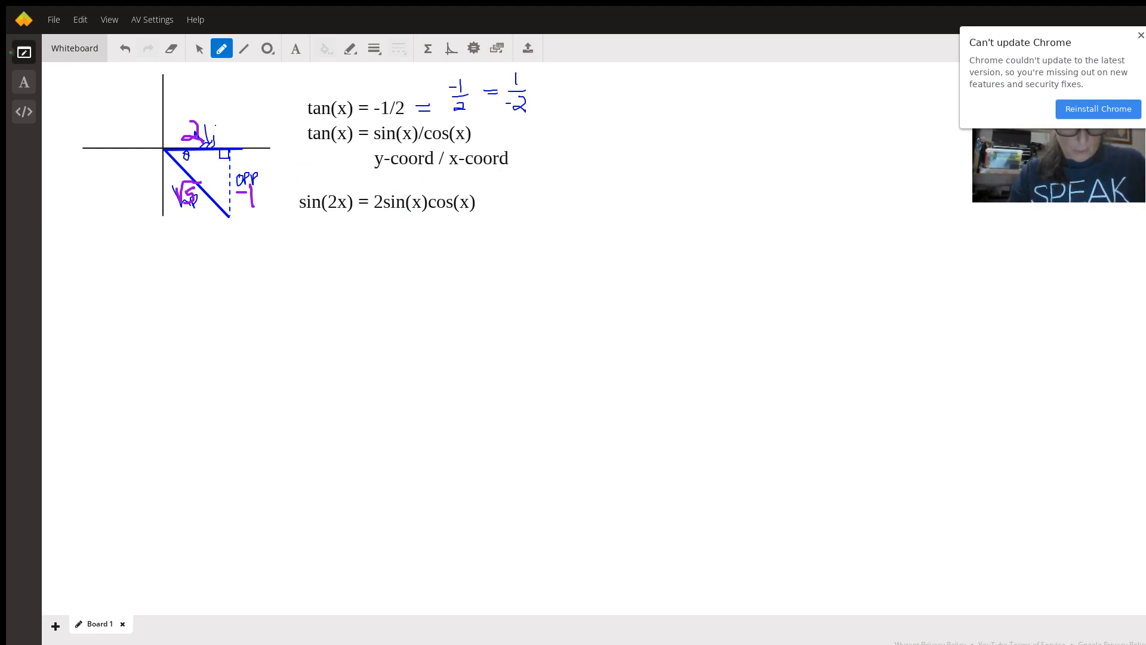
type("cos(2x) =")
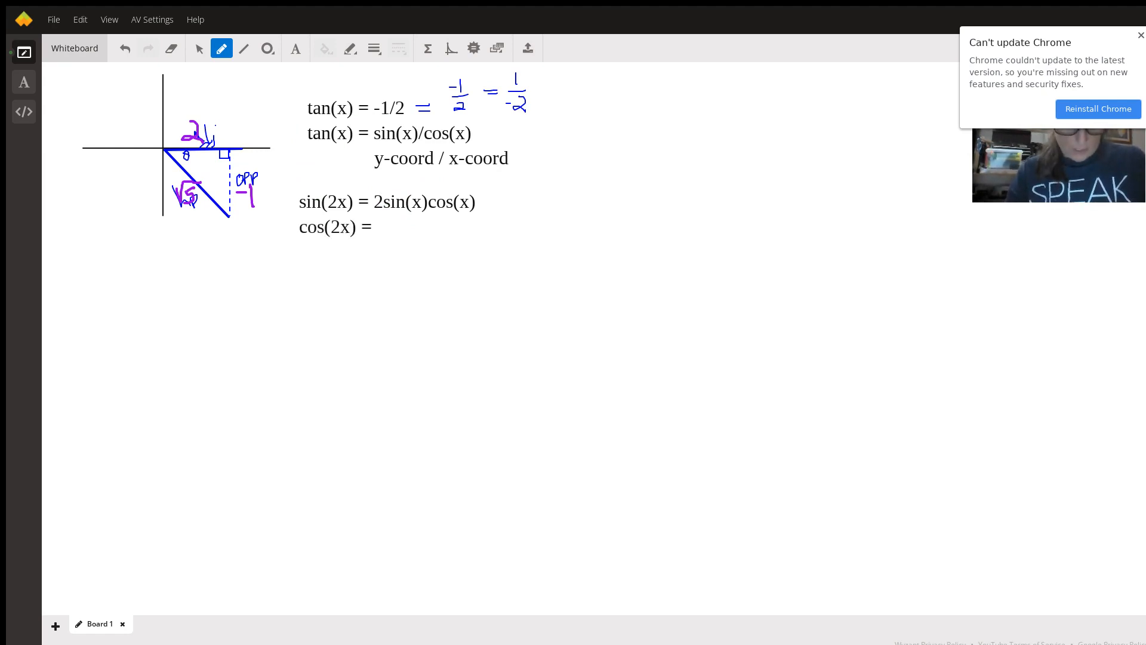
type("cos")
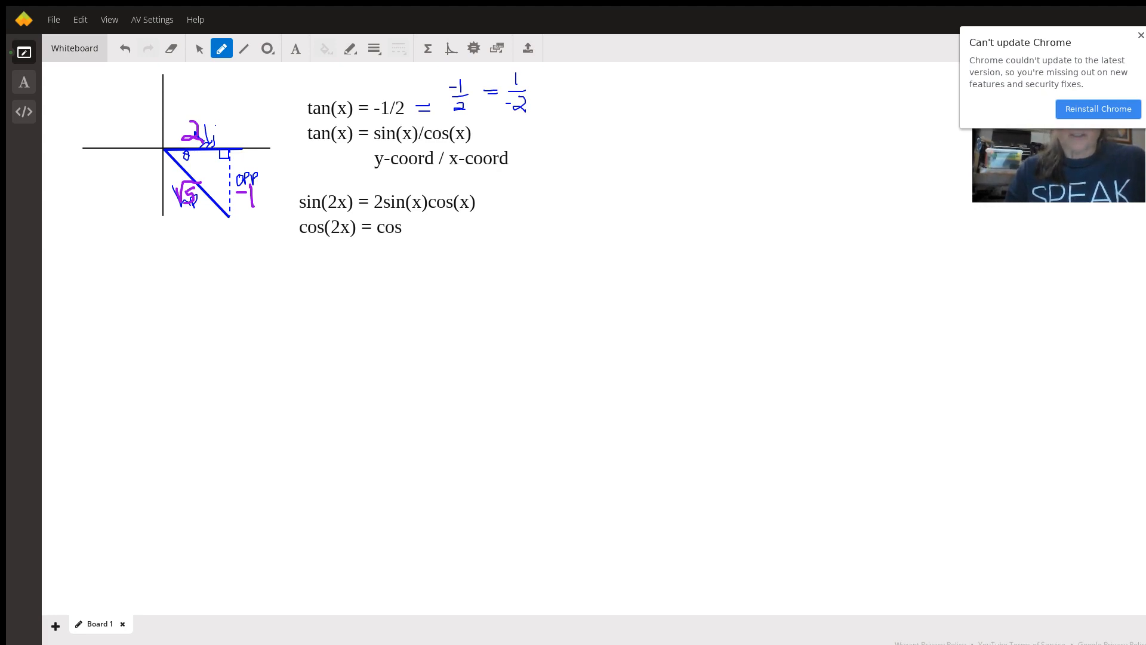
type("(")
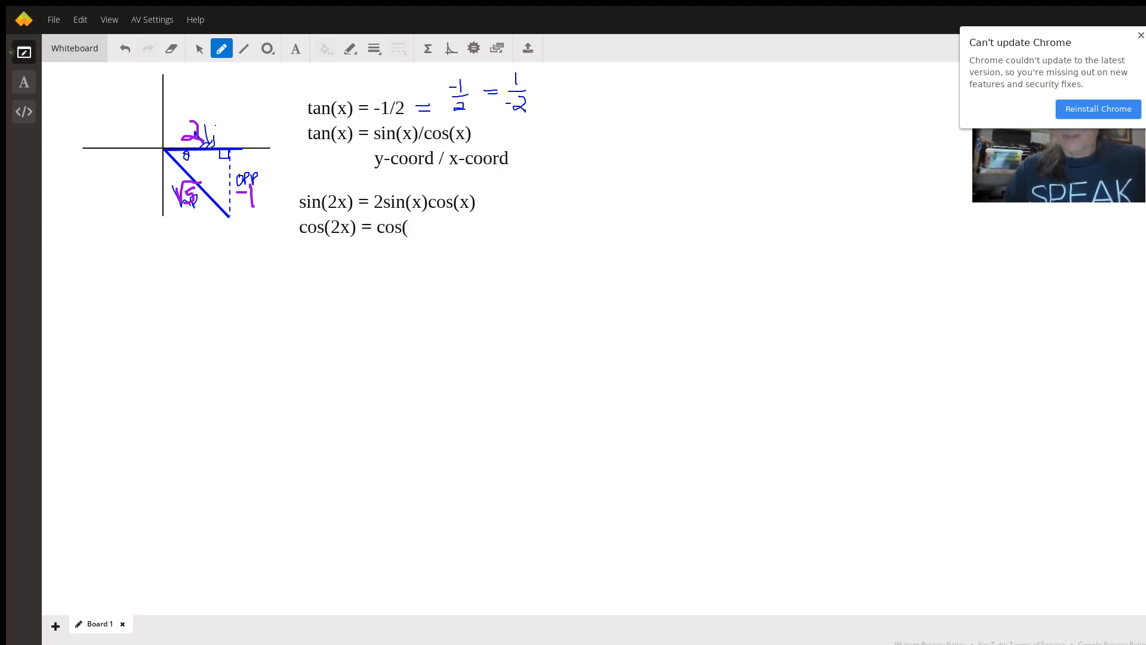
type("x)]^2 -")
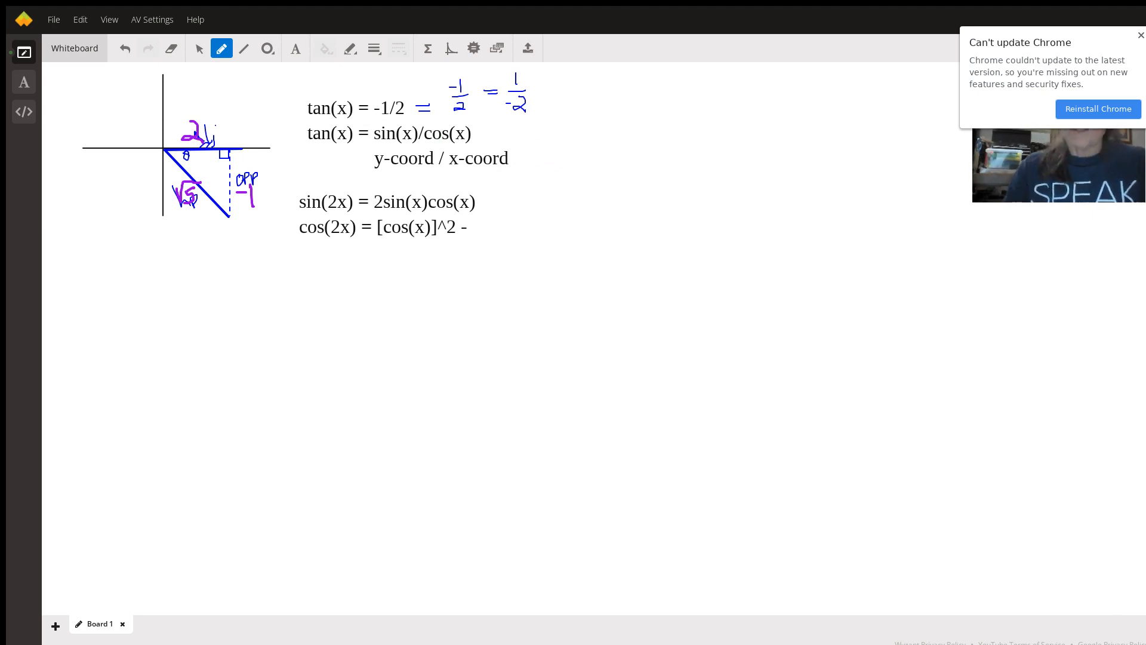
type("[")
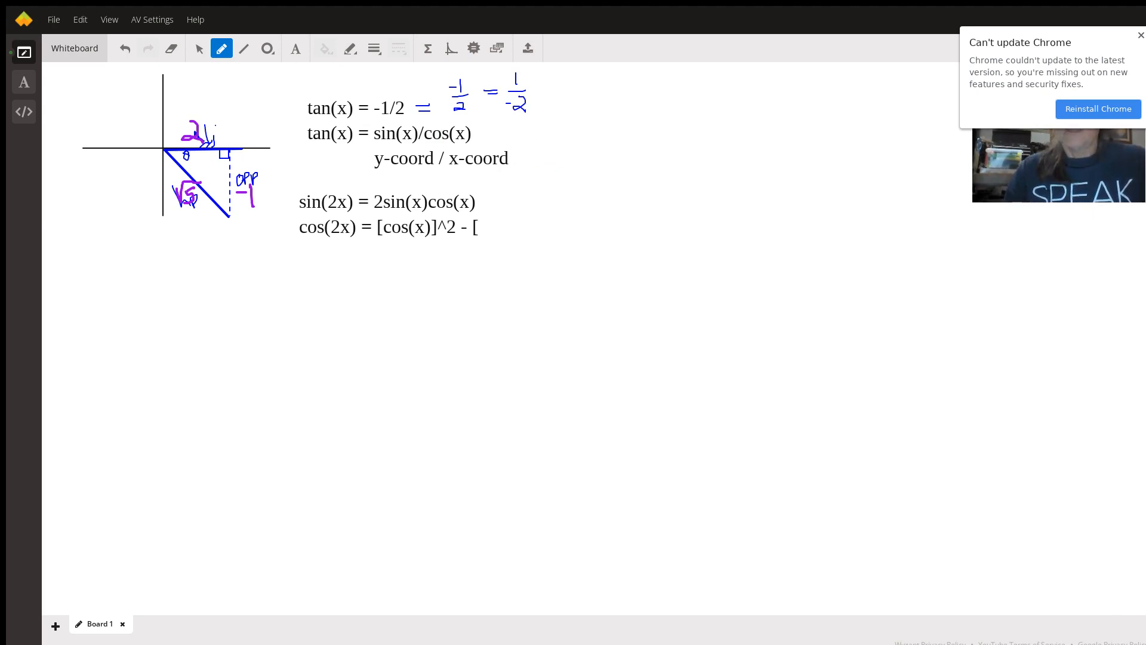
type("sin(x)")
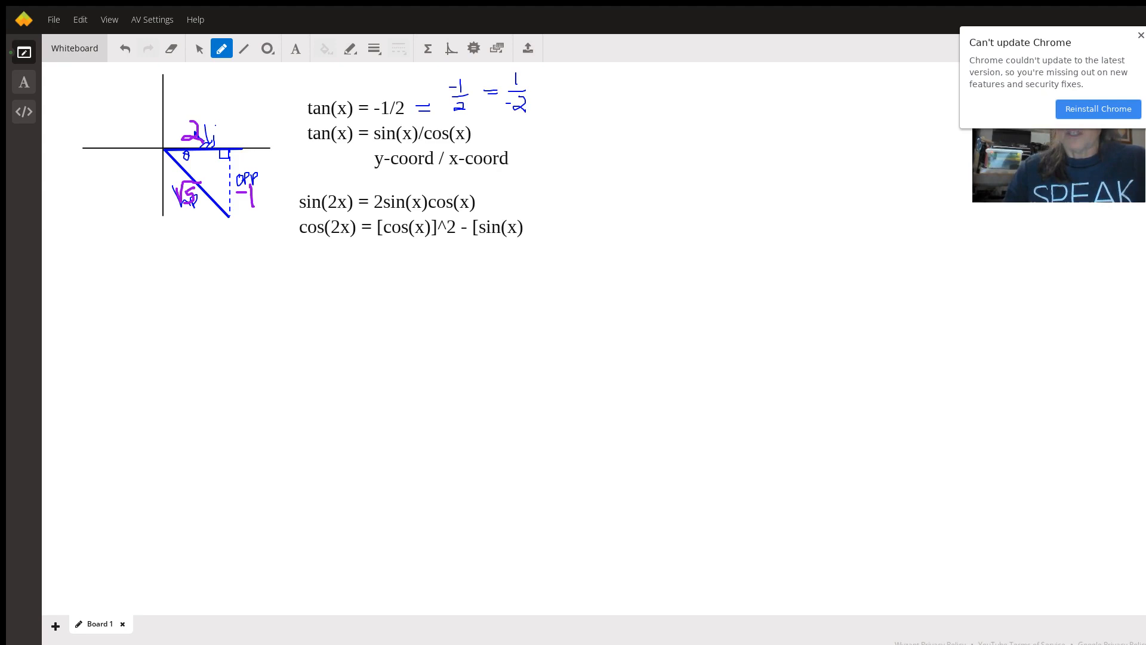
type("]")
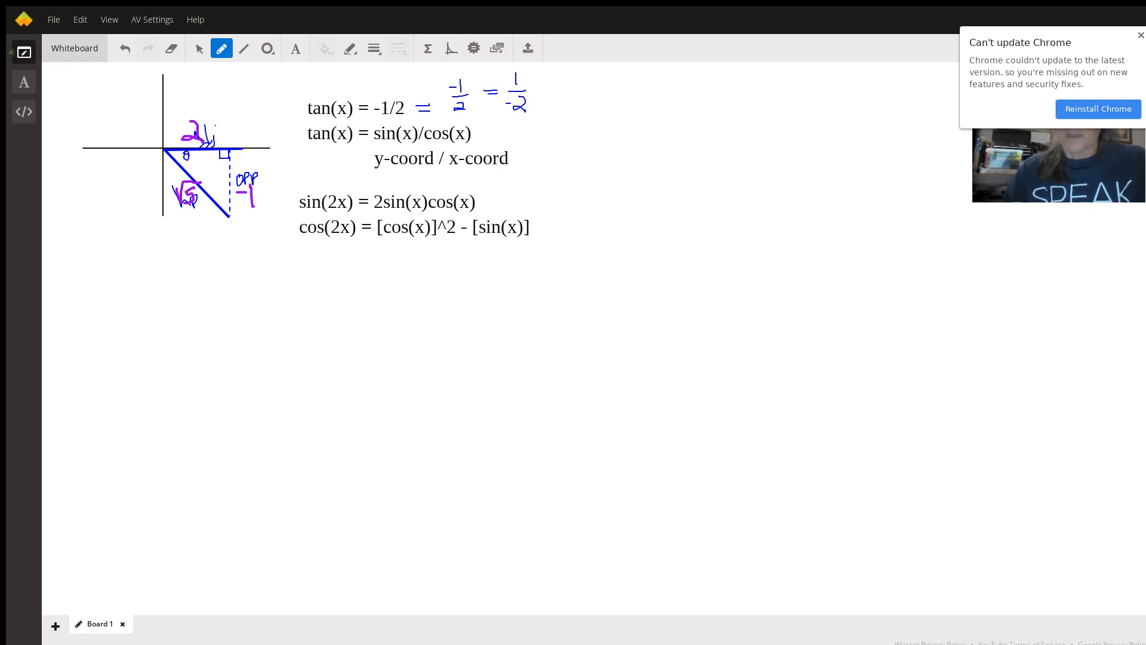
type("^2")
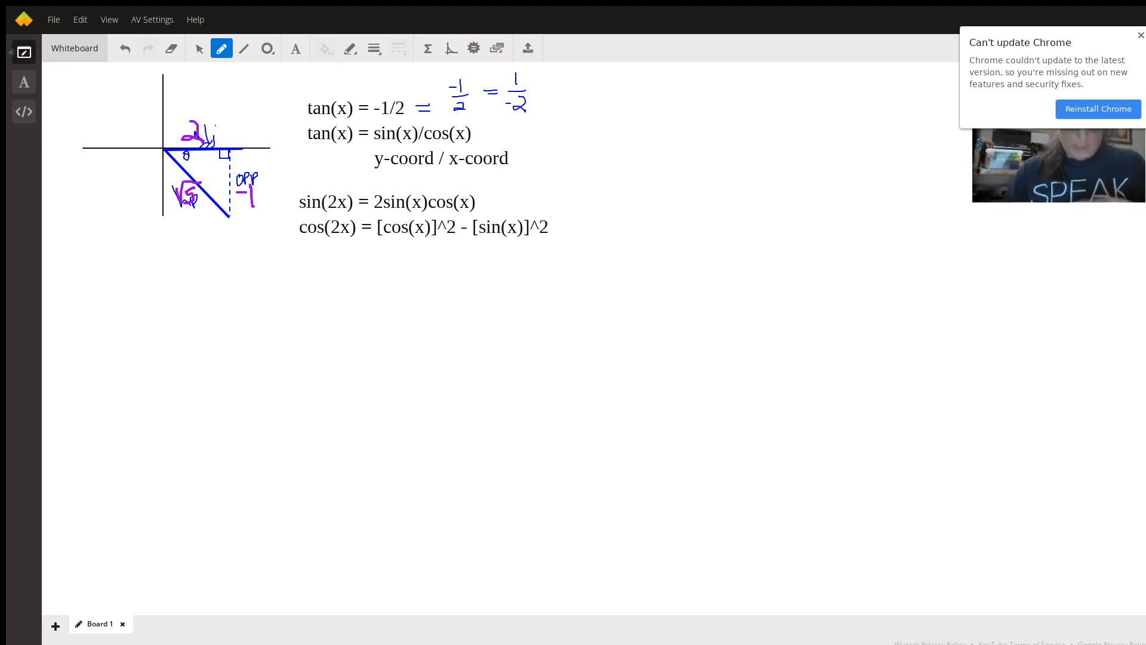
Type tan(2x) = sin(2x)/cos(2x) on the next line.
type("tan(")
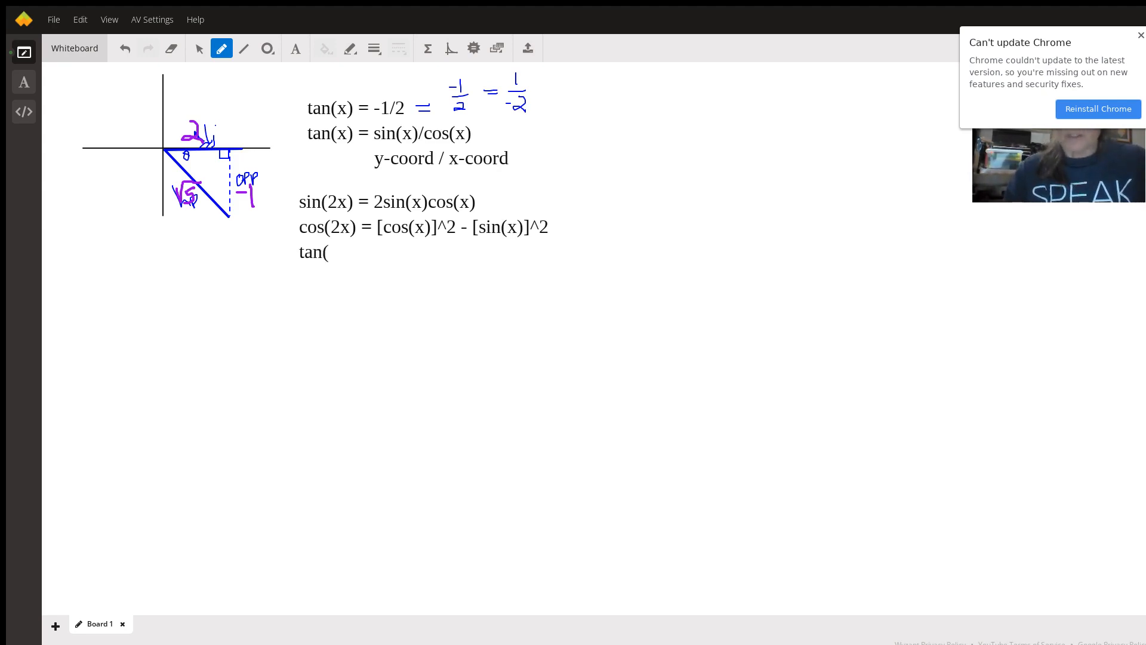
type("2x) =")
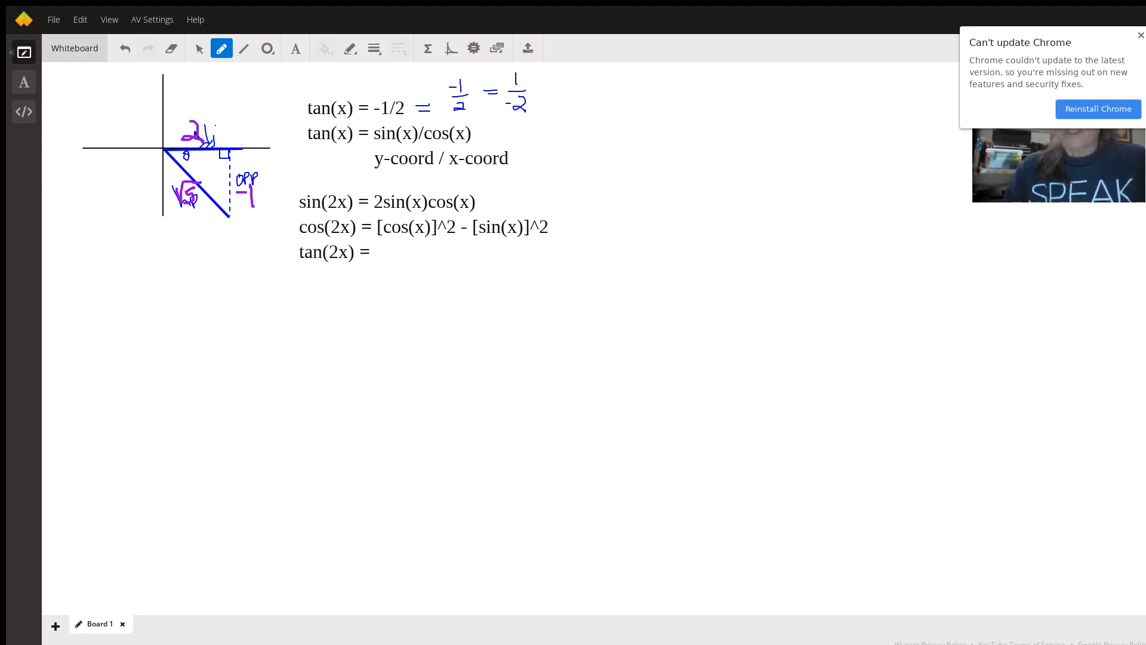
type("sin(2x) / cos")
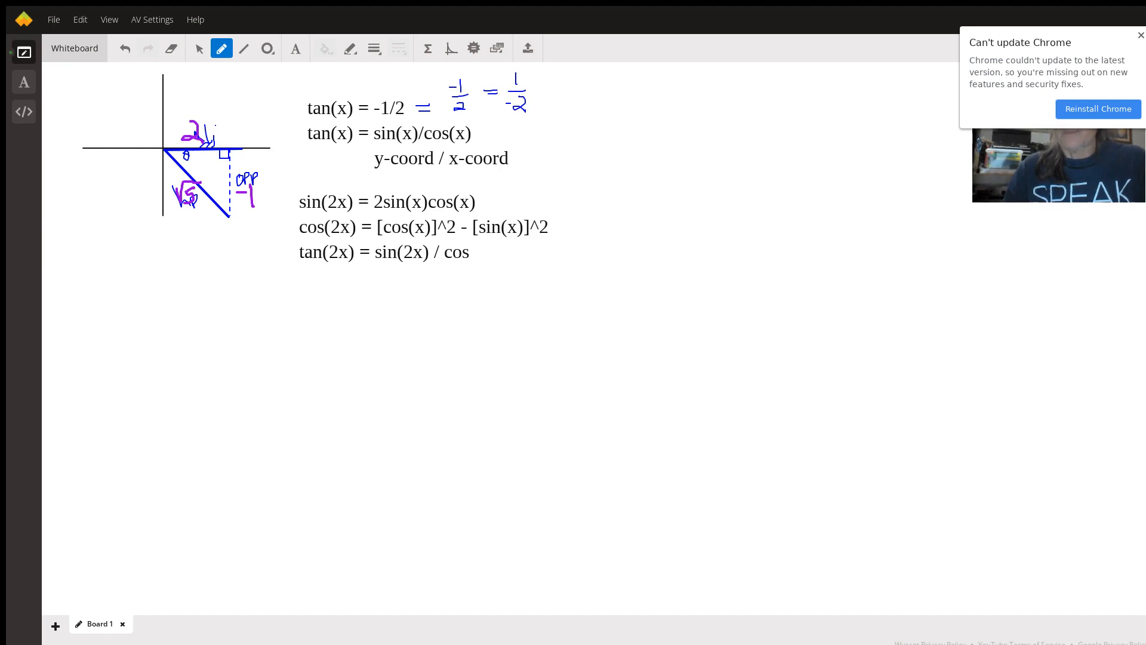
type("(2x")
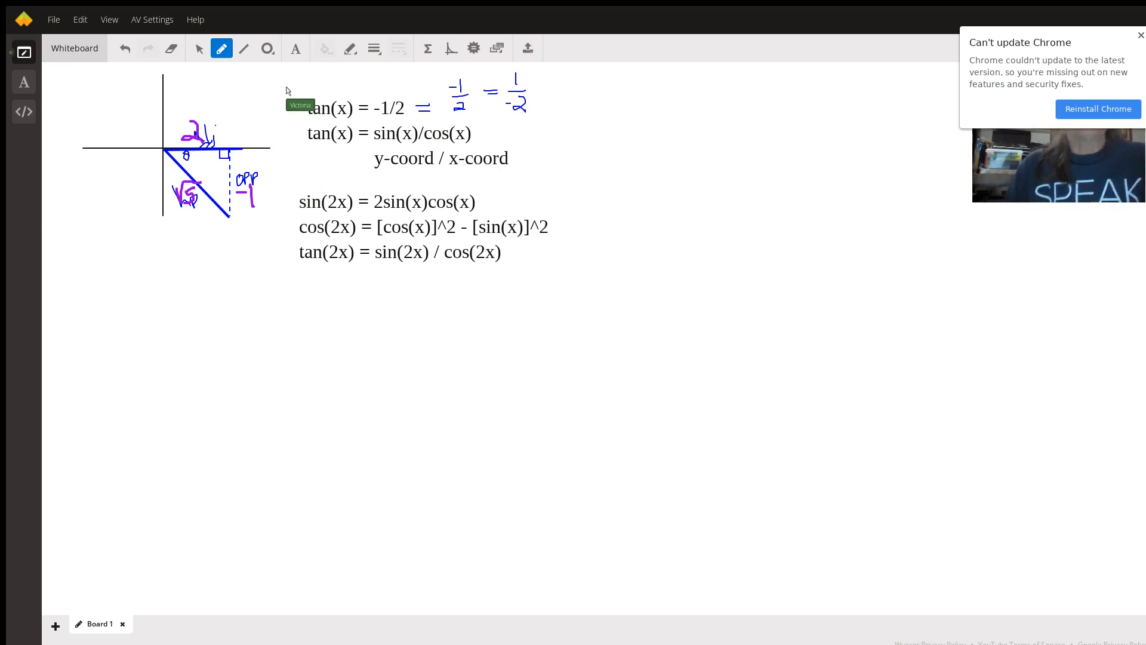
mouse_move(213, 162)
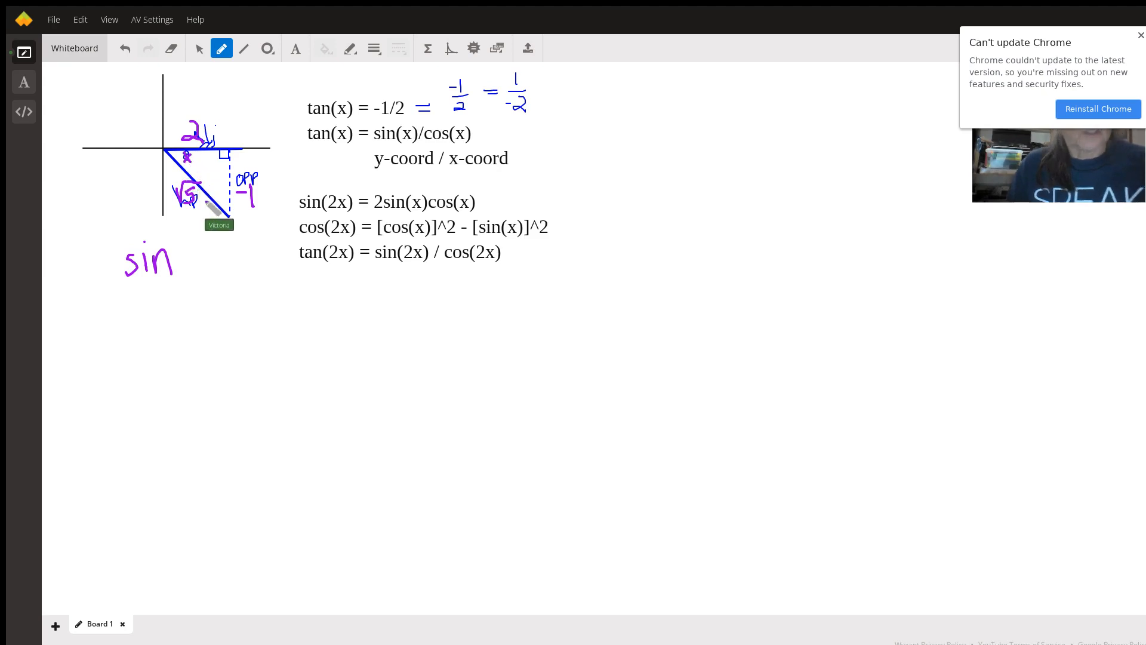
Handwrite sin x = -1/√5 and cos x = 2/√5 in purple under the triangle.
left_click_drag(181, 252, 196, 281)
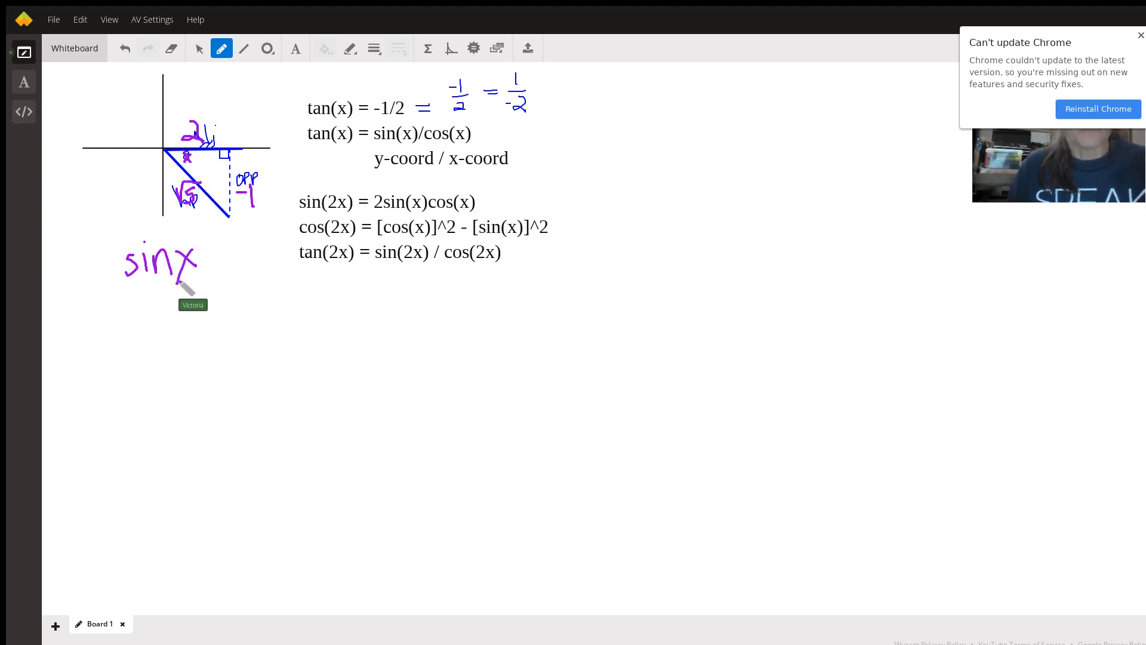
mouse_move(230, 266)
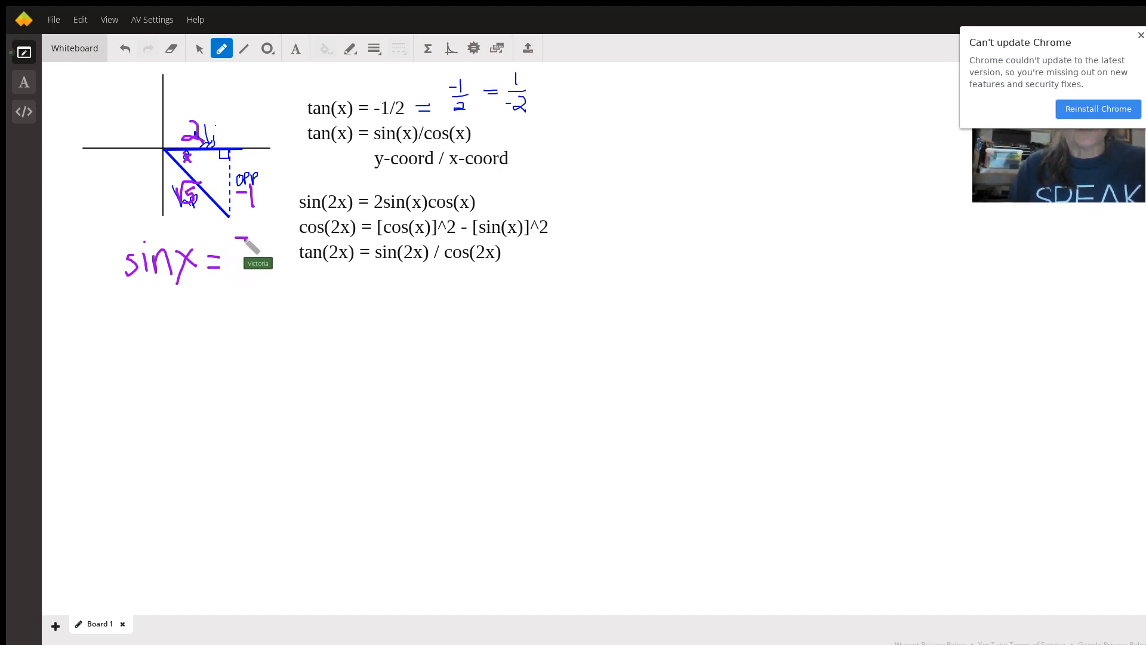
left_click_drag(248, 234, 252, 256)
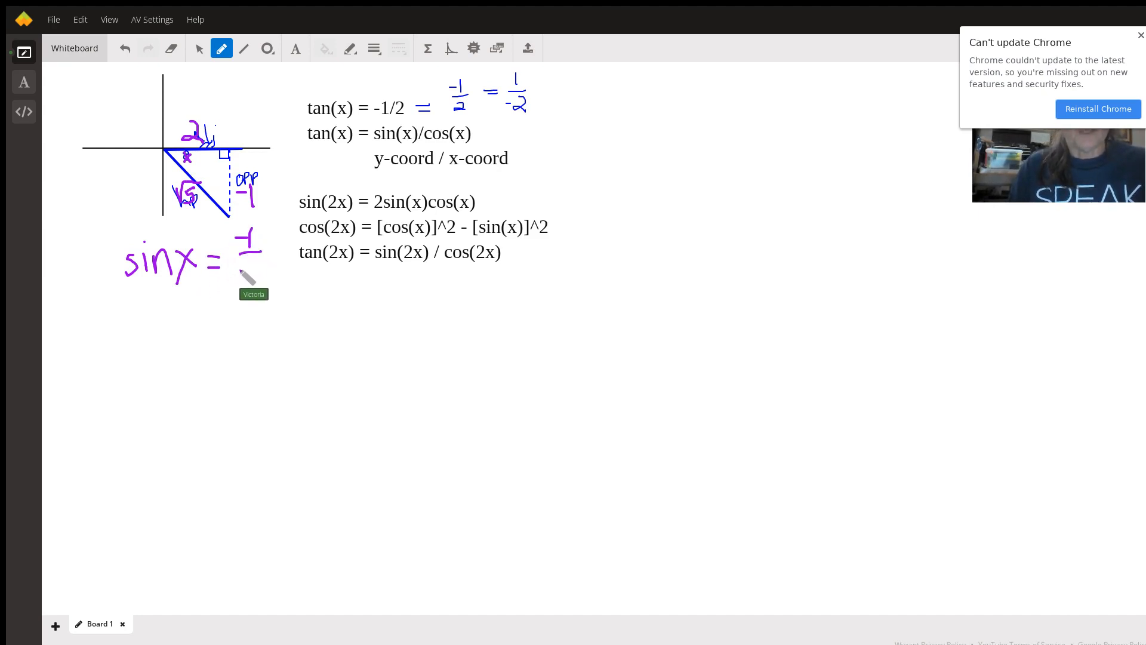
left_click_drag(241, 263, 262, 274)
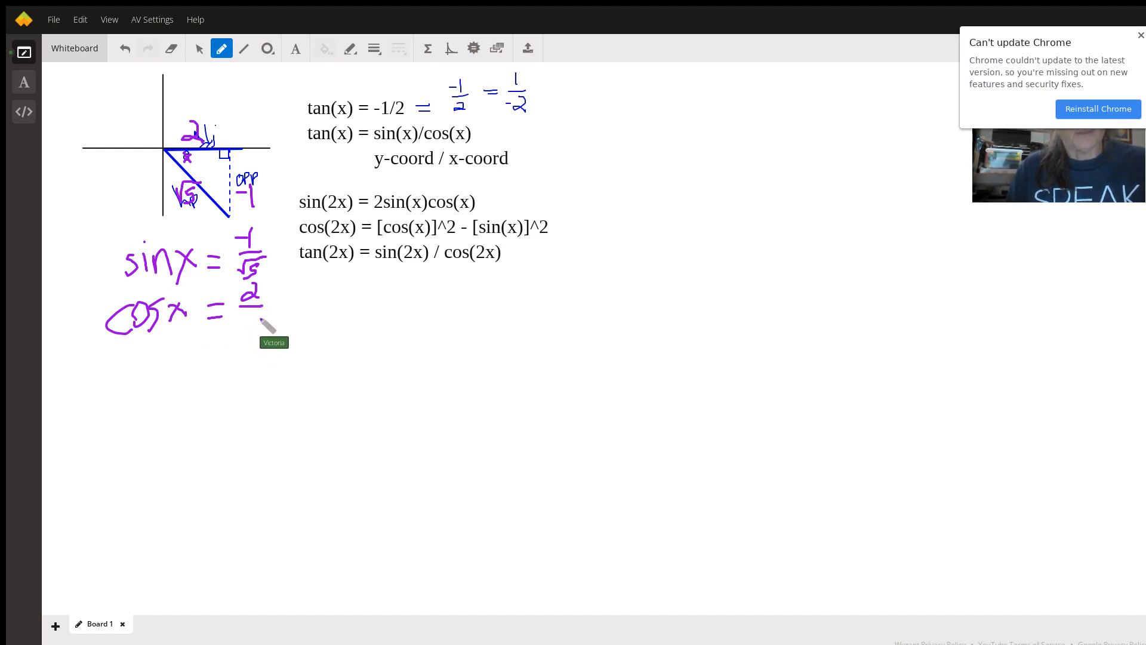
left_click_drag(242, 311, 267, 336)
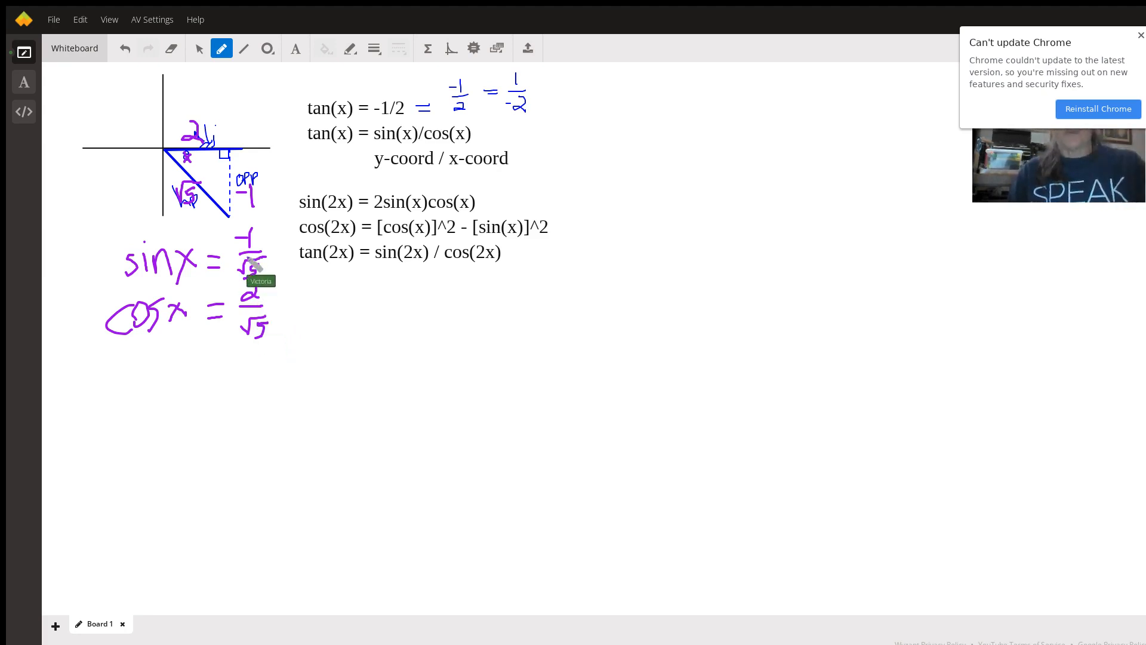
mouse_move(271, 333)
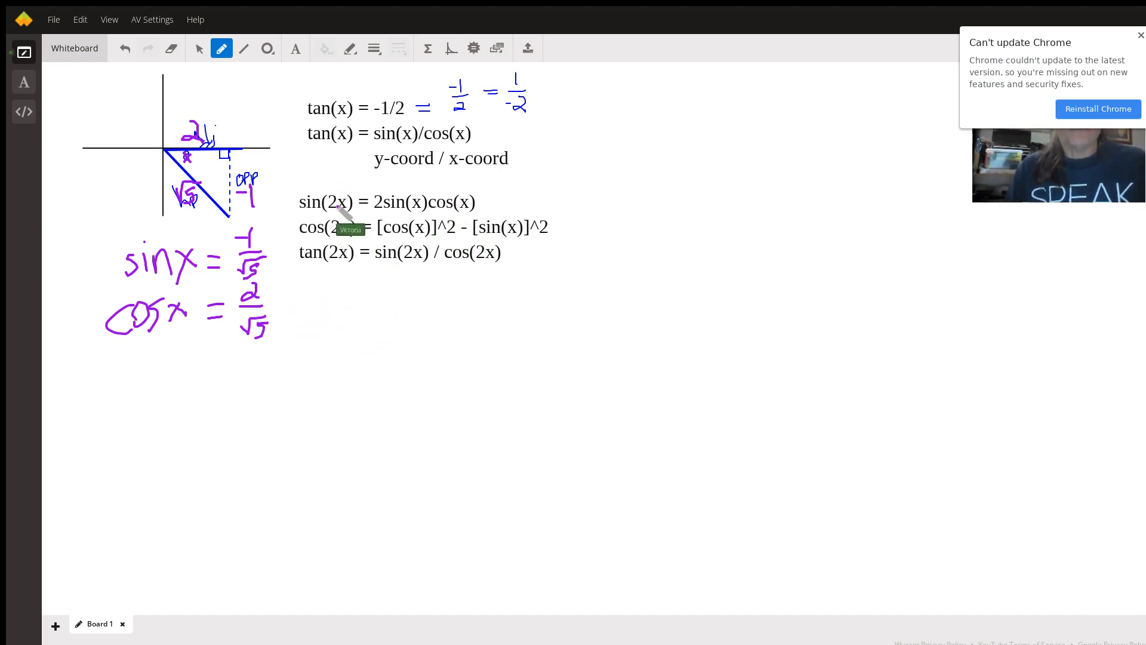
mouse_move(333, 289)
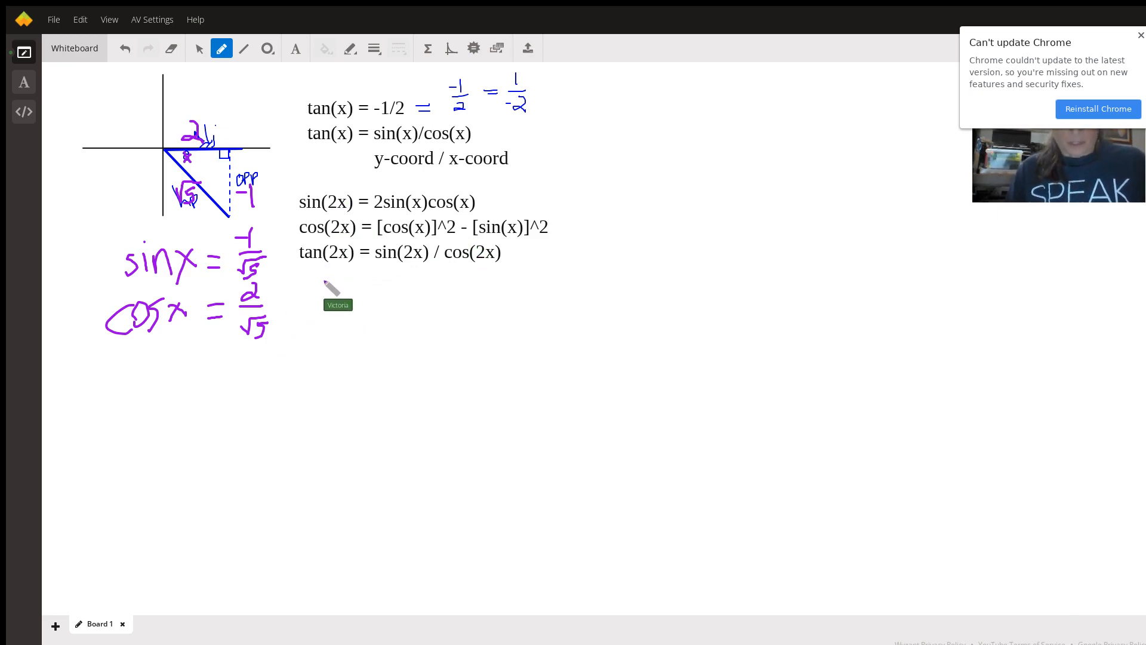
mouse_move(320, 291)
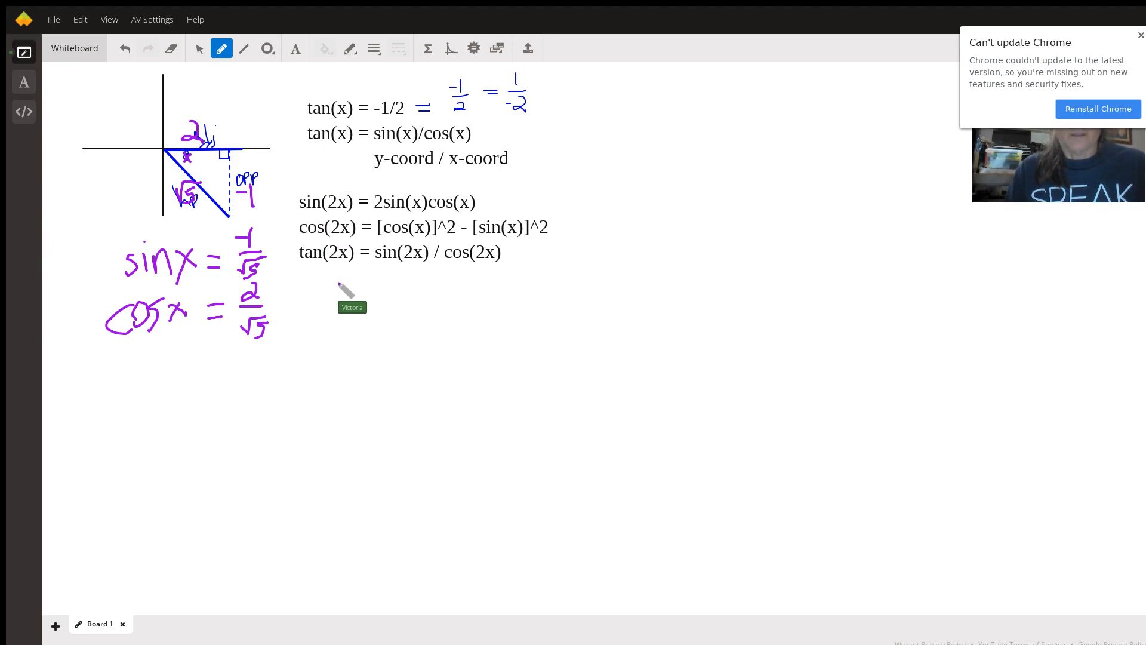
Handwrite sin 2x = 2(−1/√5) below the typed identities.
left_click_drag(337, 293, 358, 281)
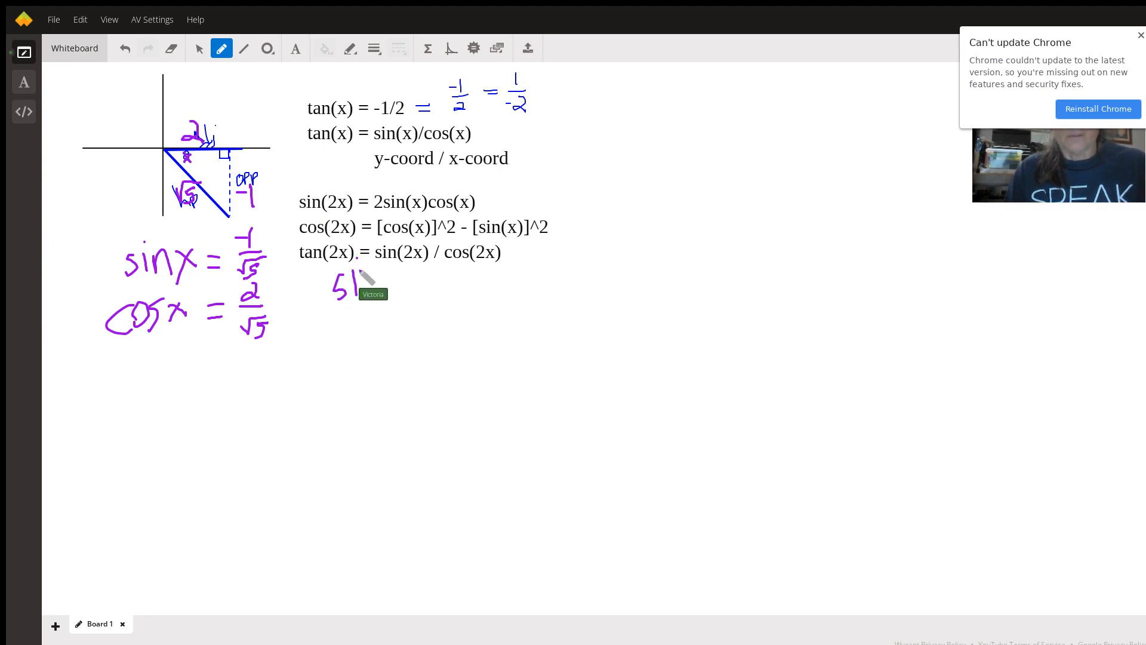
left_click_drag(365, 282, 376, 292)
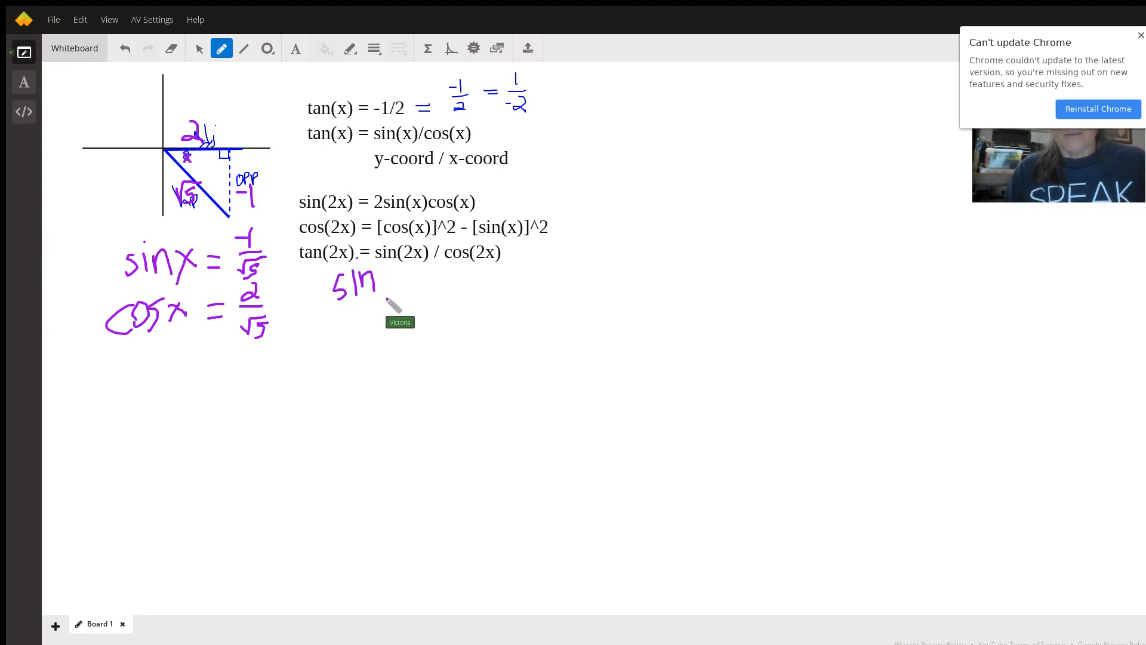
left_click_drag(377, 292, 416, 299)
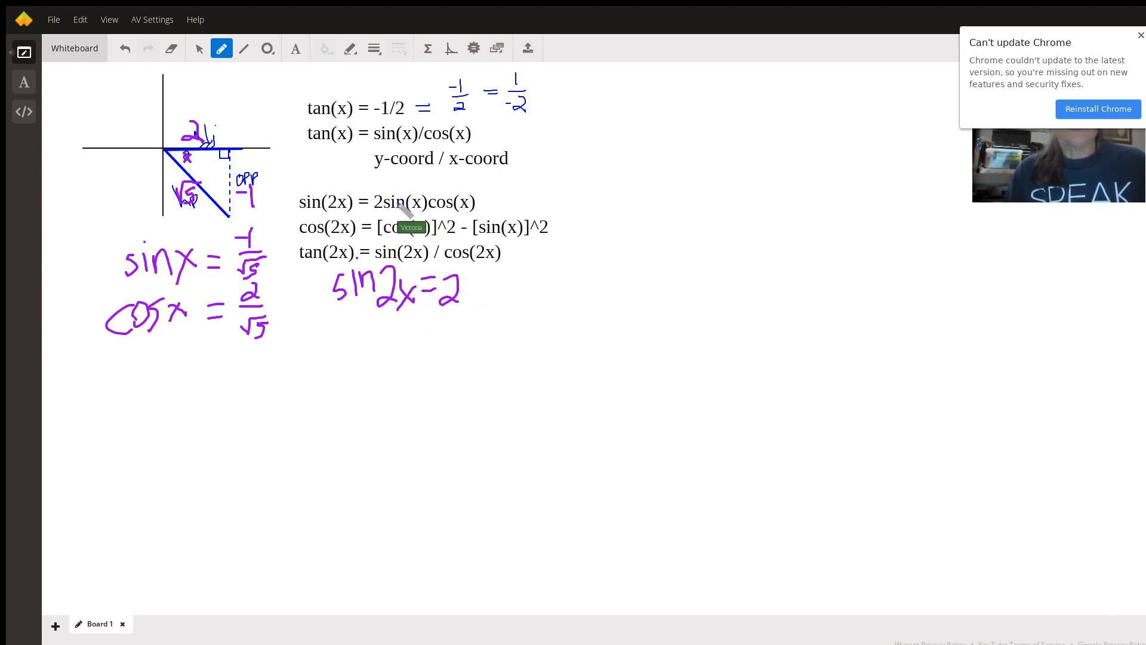
left_click_drag(475, 275, 479, 317)
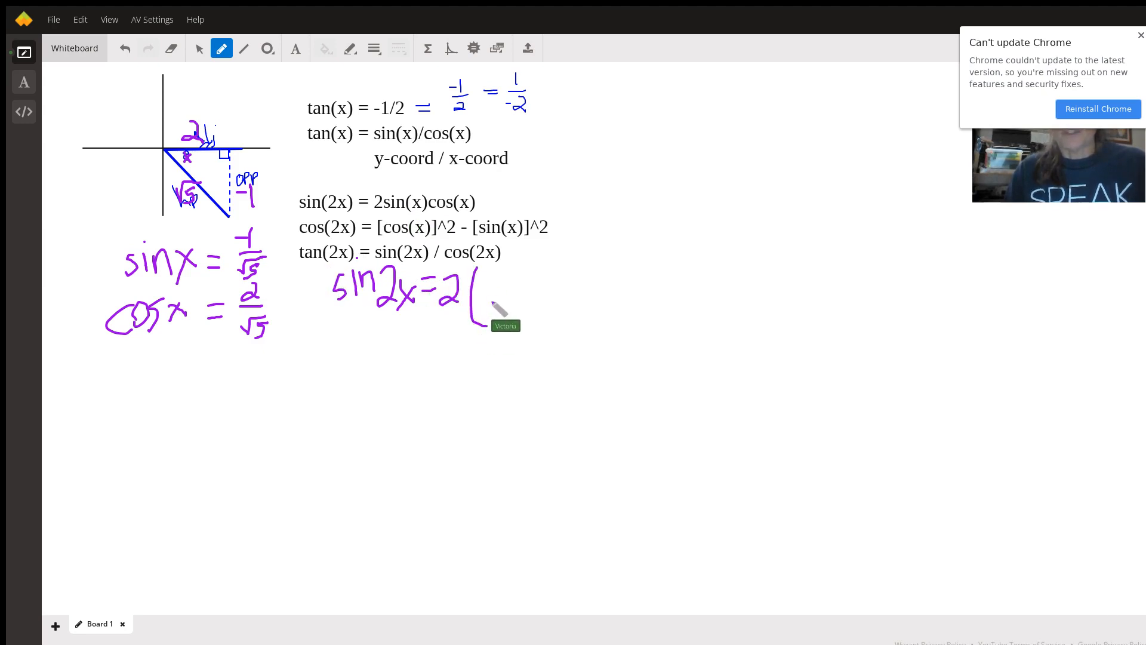
left_click_drag(503, 263, 521, 289)
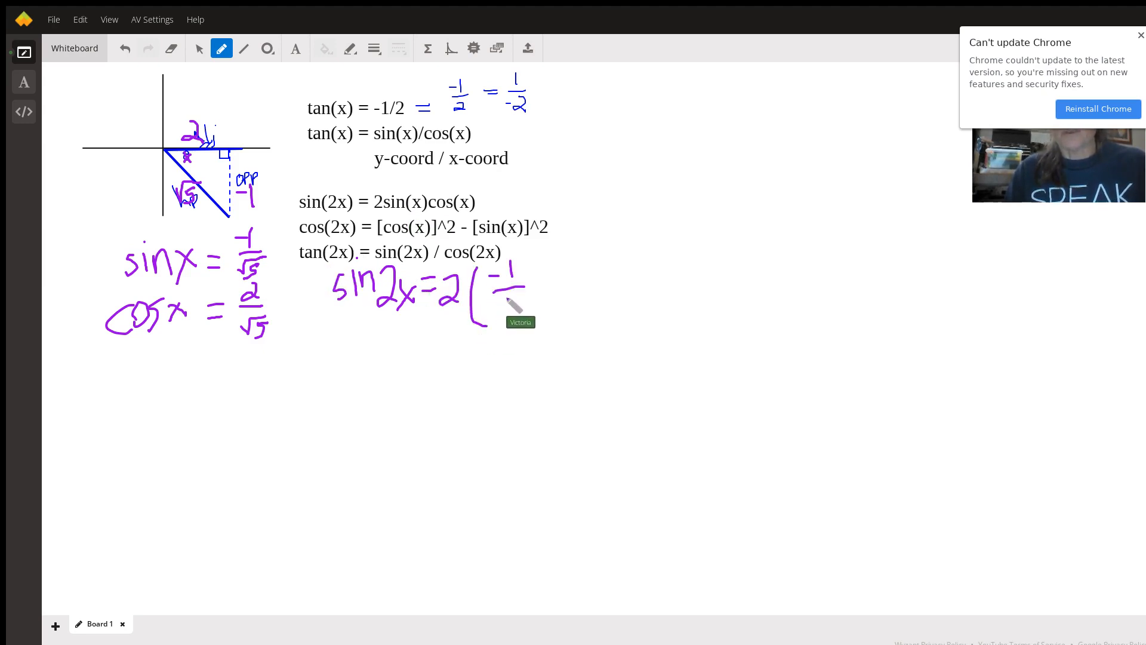
left_click_drag(508, 292, 523, 307)
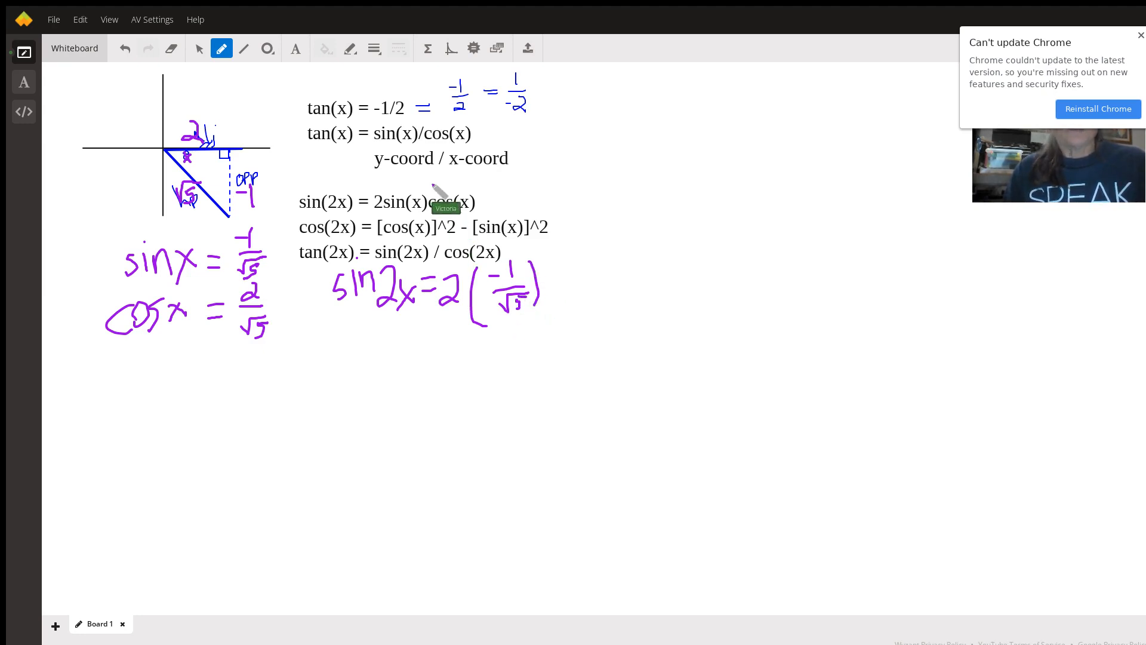
mouse_move(585, 284)
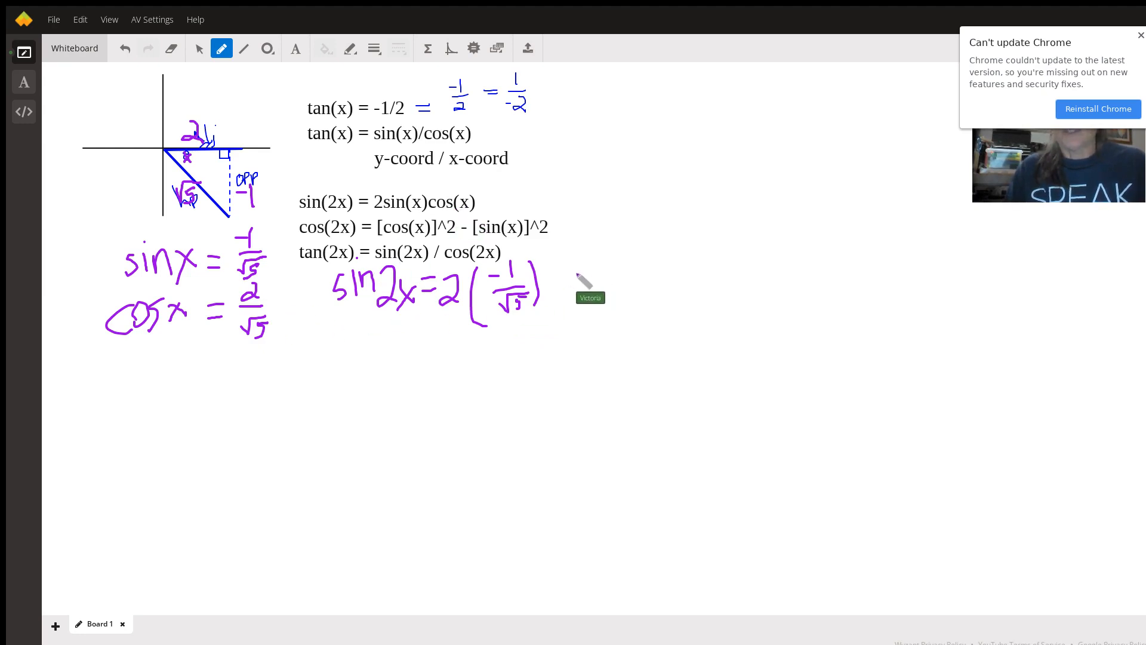
Finish the line with (2/√5) = −4/5.
left_click_drag(552, 278, 563, 307)
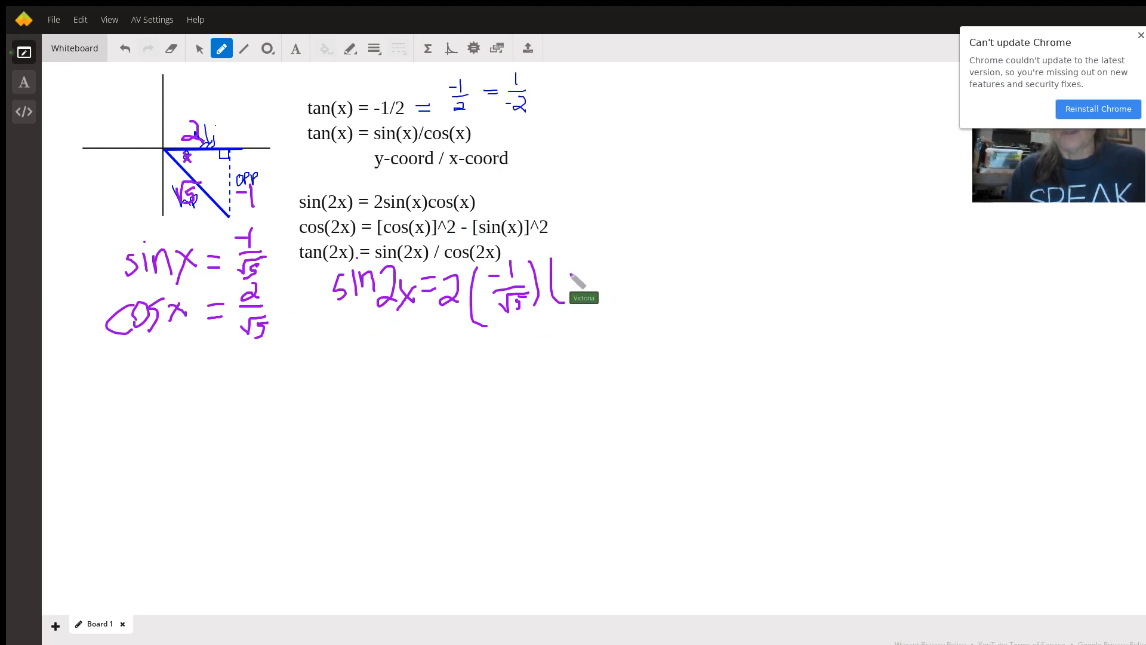
left_click_drag(574, 293, 589, 278)
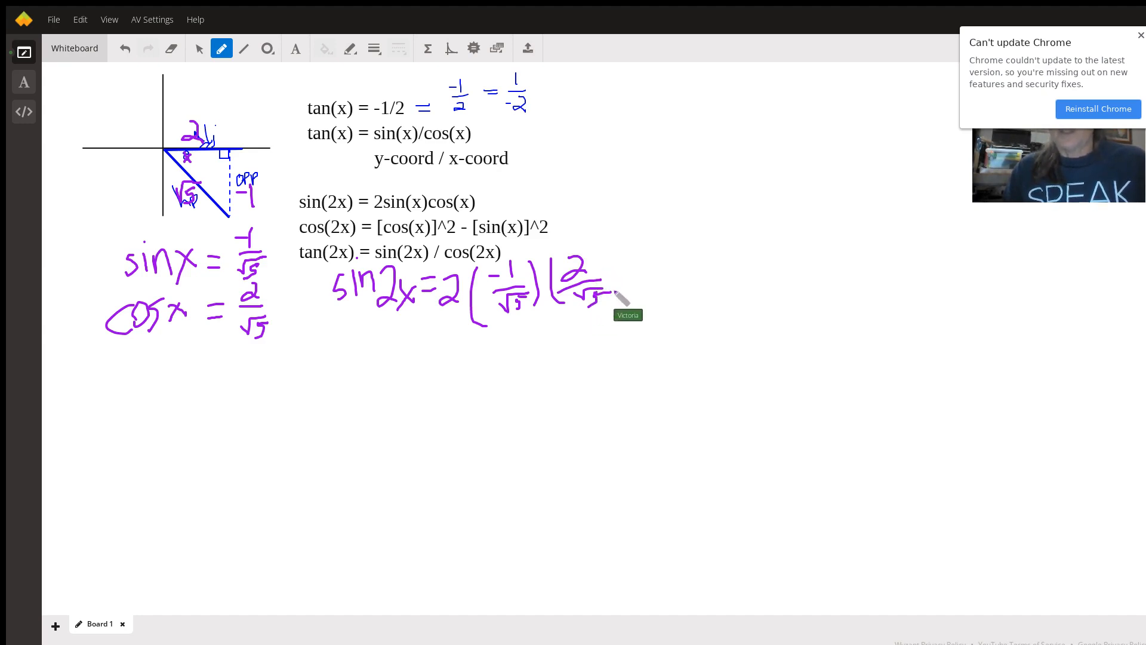
left_click_drag(617, 271, 625, 340)
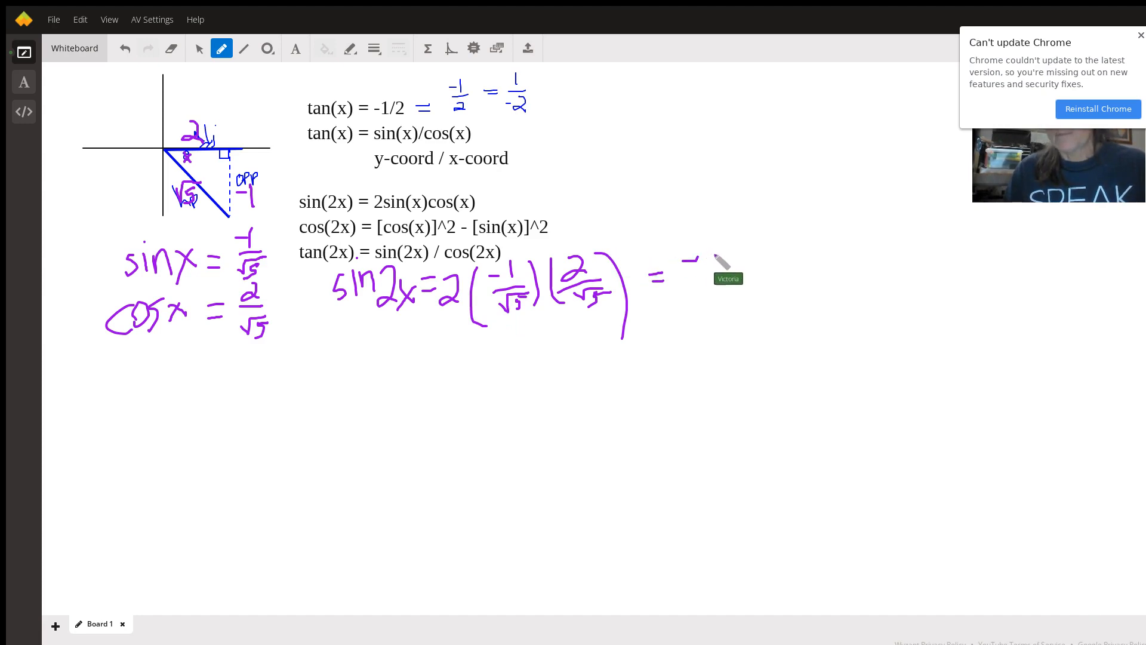
mouse_move(720, 262)
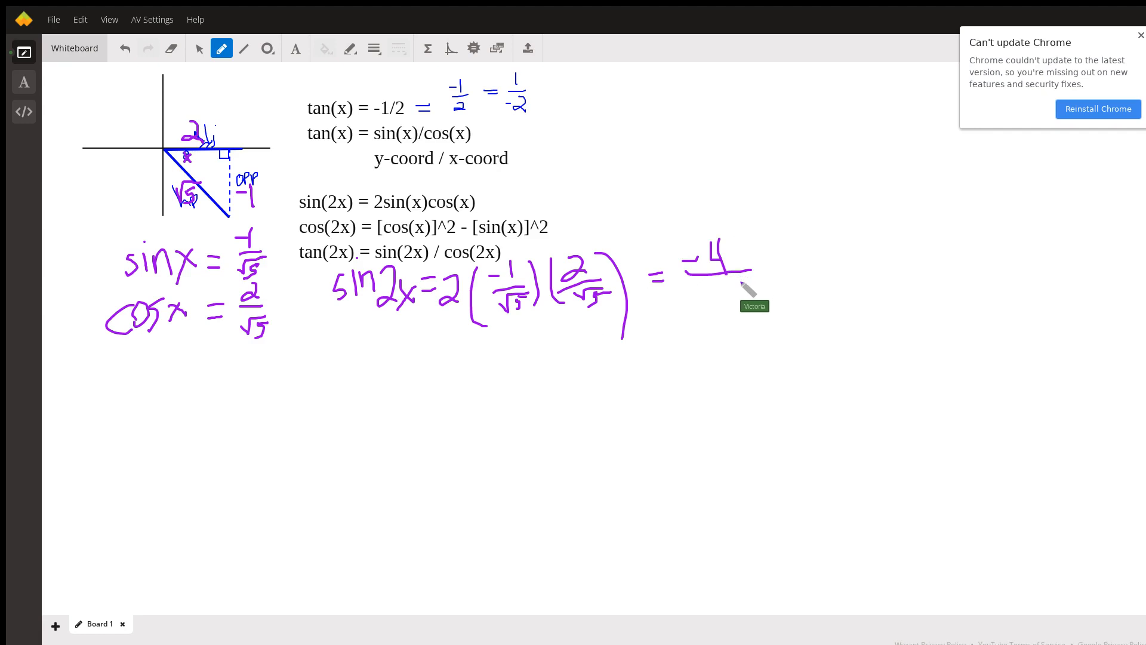
left_click_drag(731, 278, 730, 321)
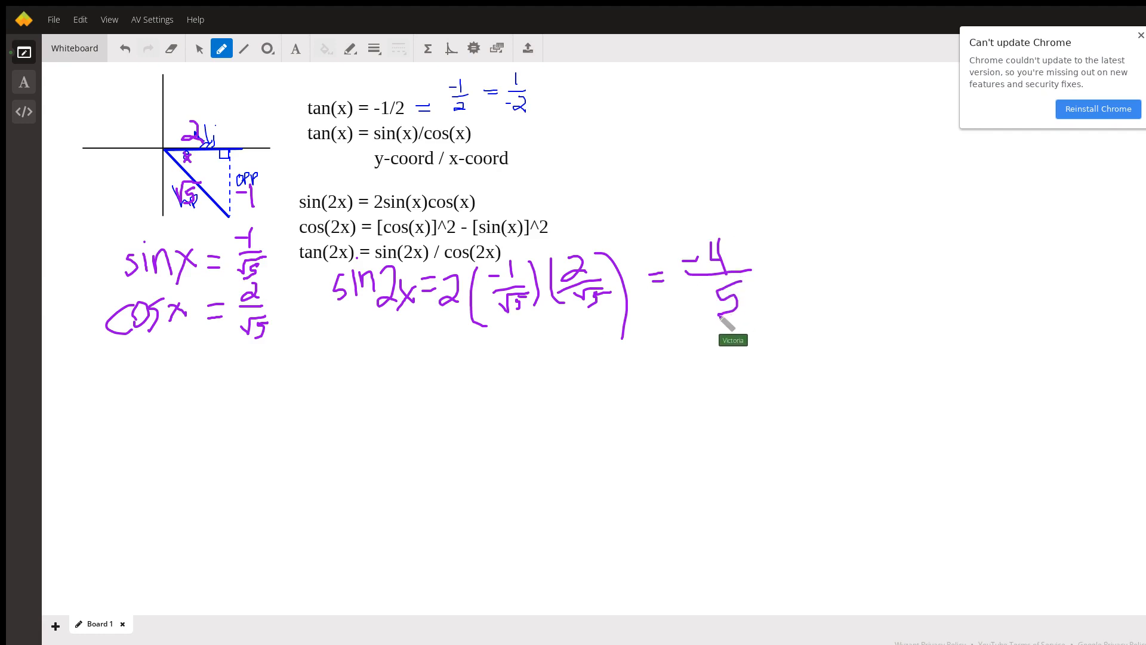
mouse_move(353, 338)
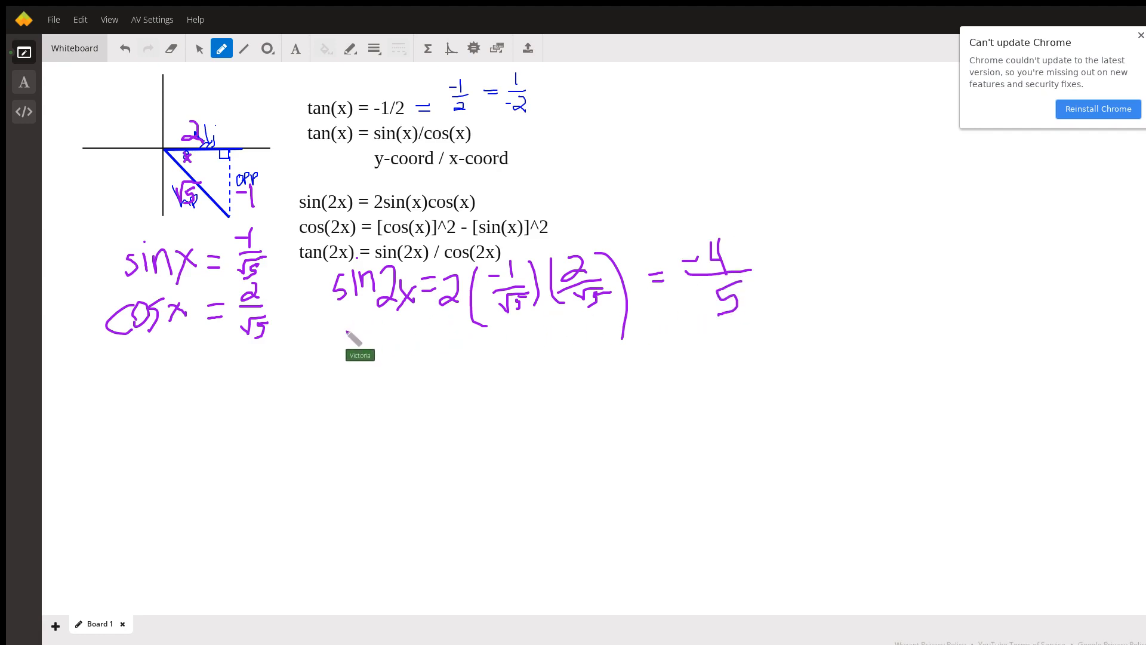
Handwrite cos 2x = (2/√5)² − (−1/√5)² under the sin 2x line.
left_click_drag(333, 341, 372, 340)
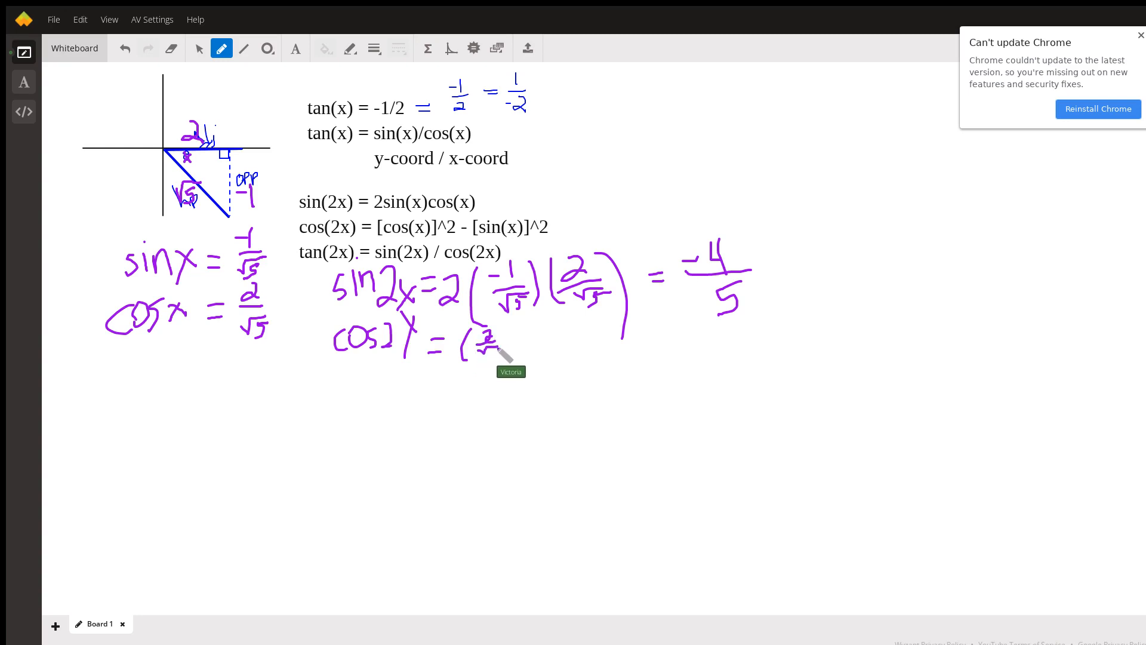
left_click_drag(493, 344, 496, 359)
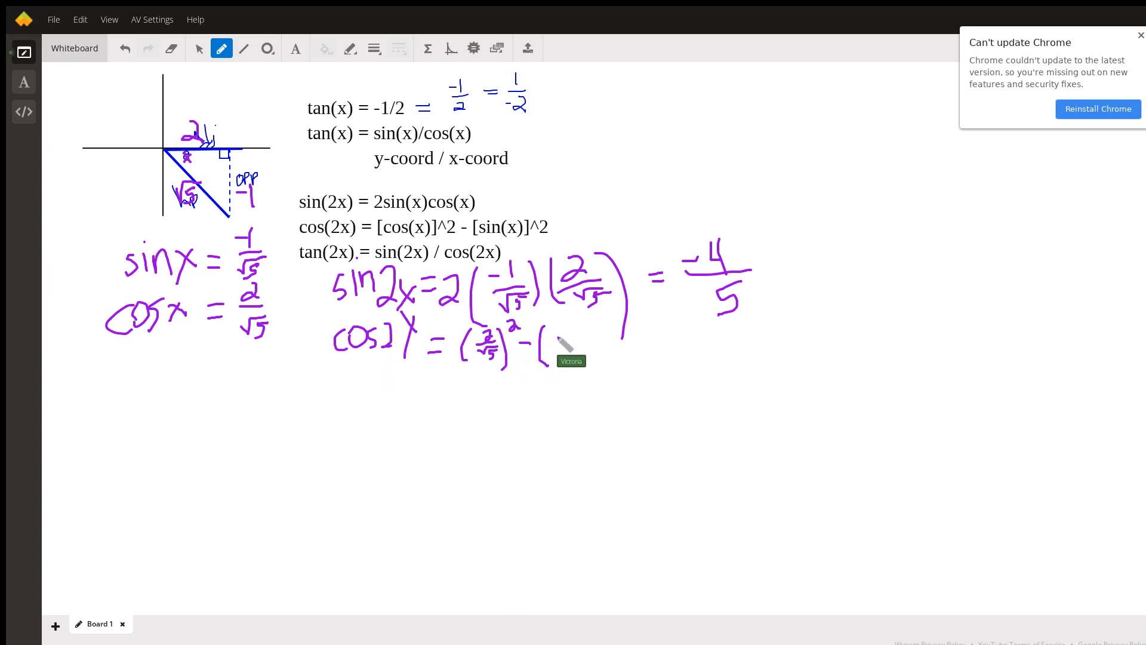
left_click_drag(548, 344, 566, 337)
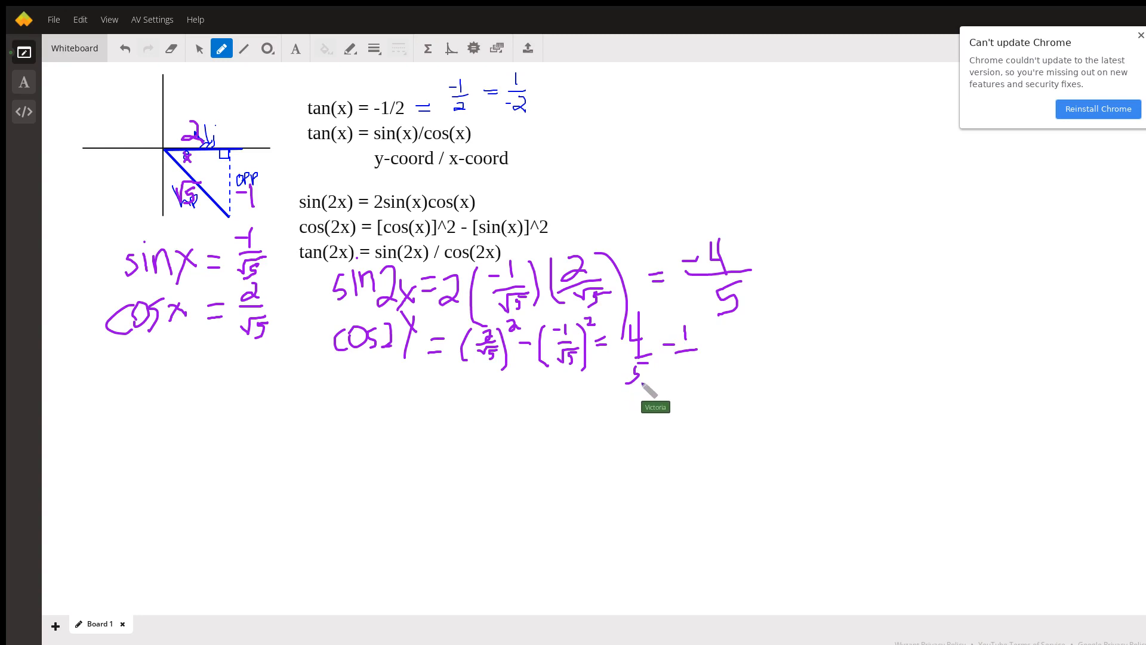
mouse_move(695, 372)
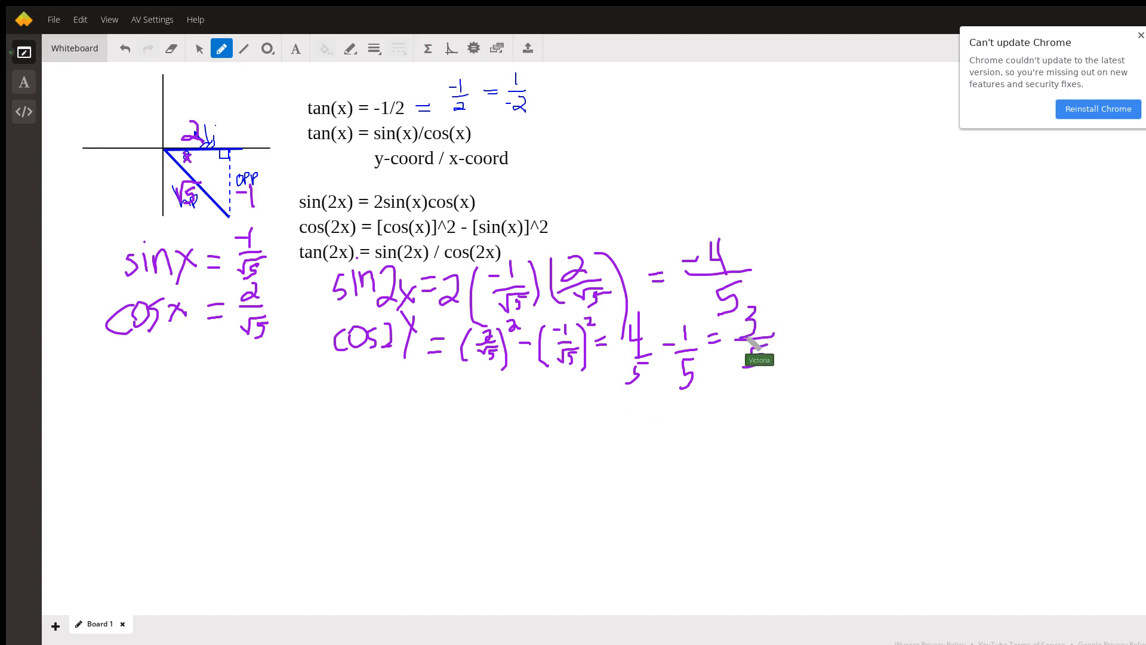
mouse_move(778, 317)
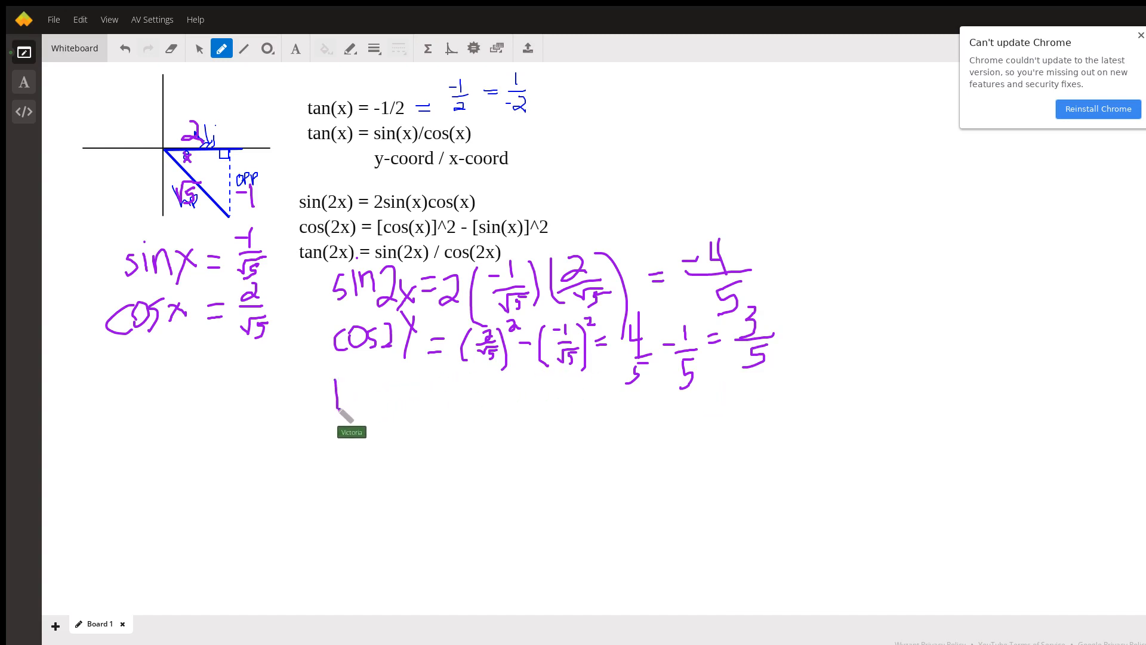
Handwrite tan 2x = (−4/5)/(3/5) below the cos 2x line.
left_click_drag(333, 395, 351, 395)
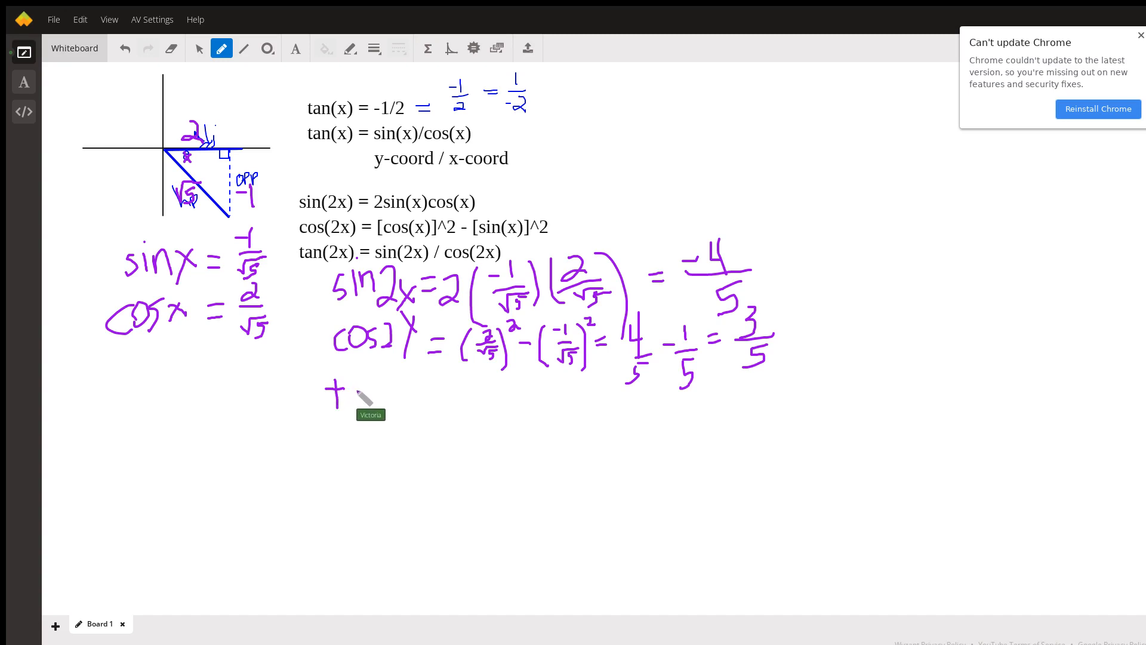
left_click_drag(351, 395, 396, 396)
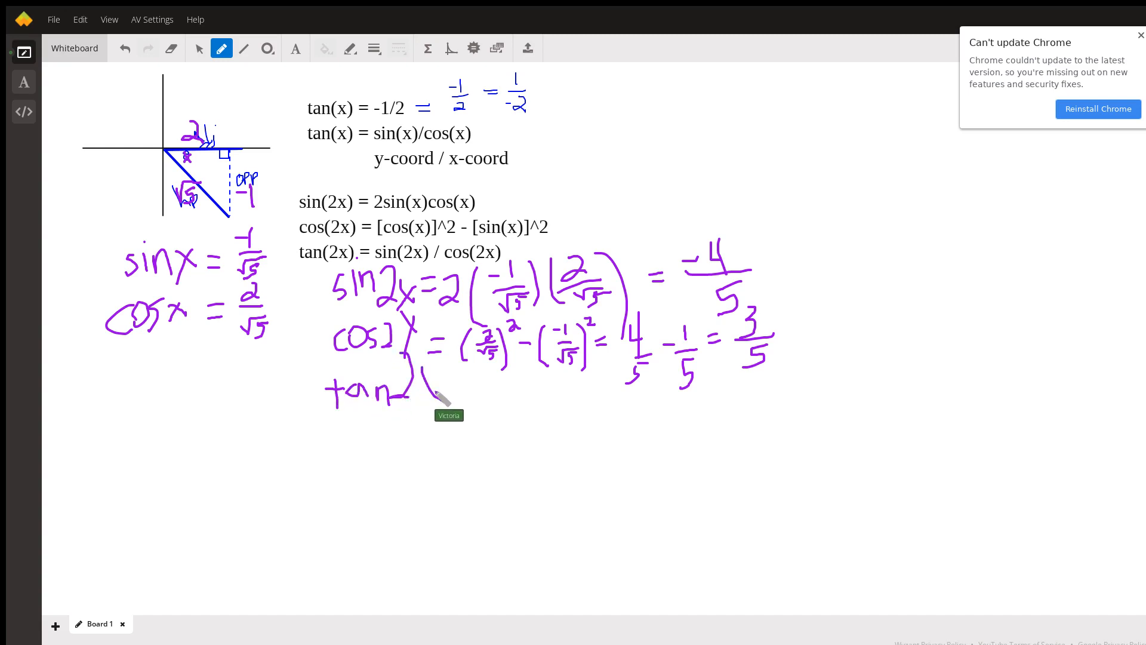
left_click_drag(424, 395, 475, 399)
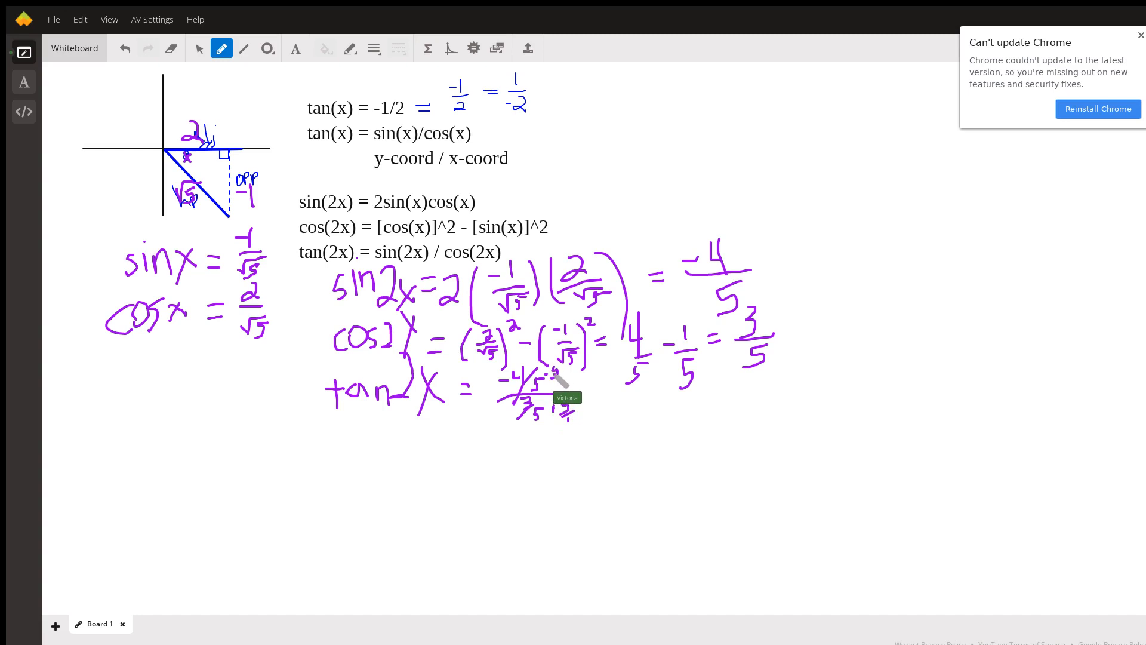
mouse_move(558, 402)
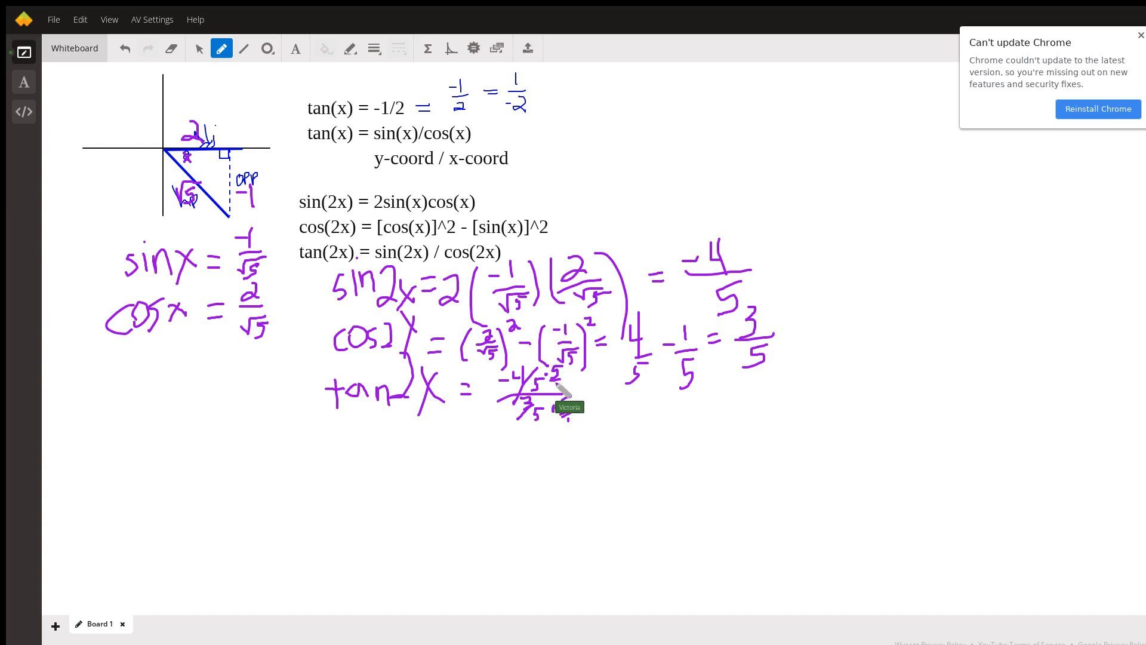